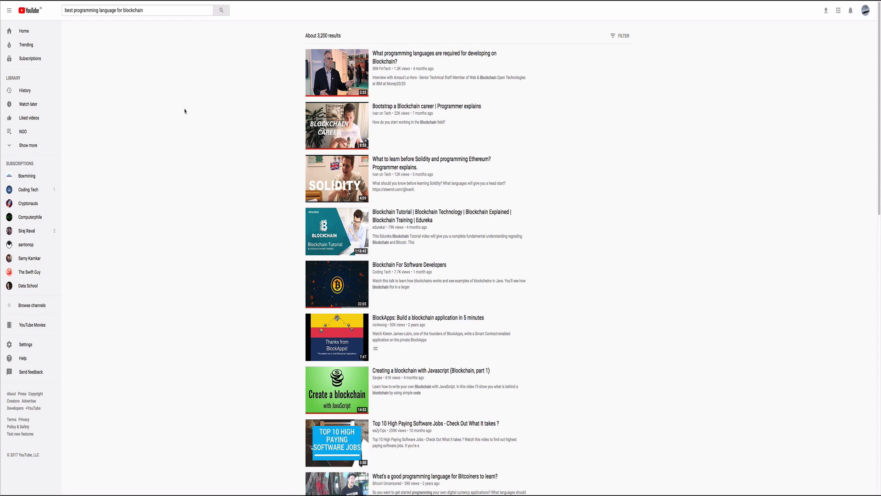
mouse_move(262, 3)
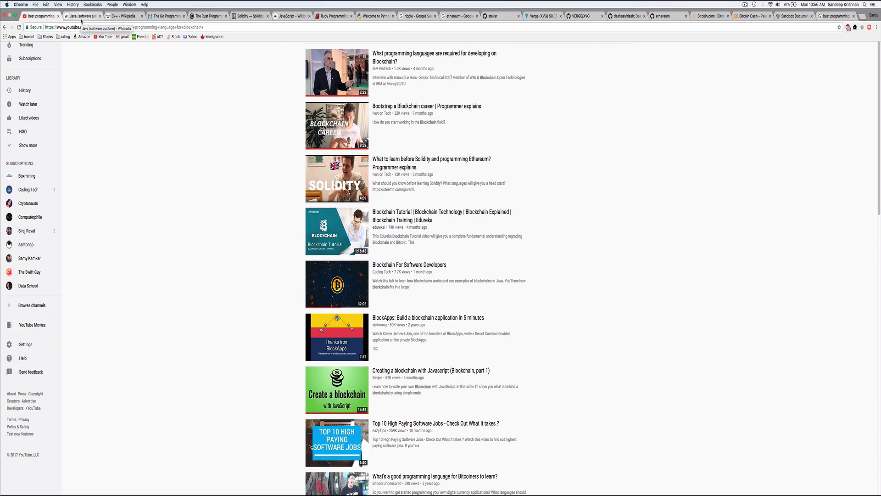
Step: Switch to the Wikipedia article on the Java software platform
click(82, 16)
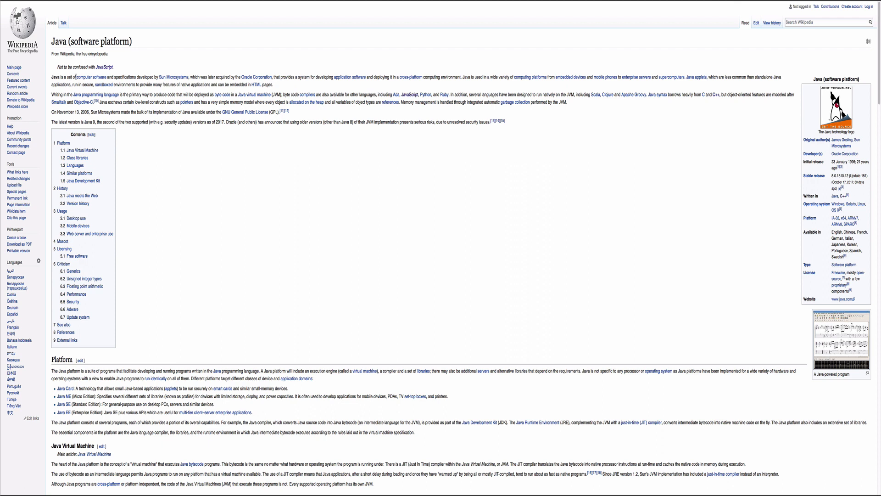
mouse_move(241, 90)
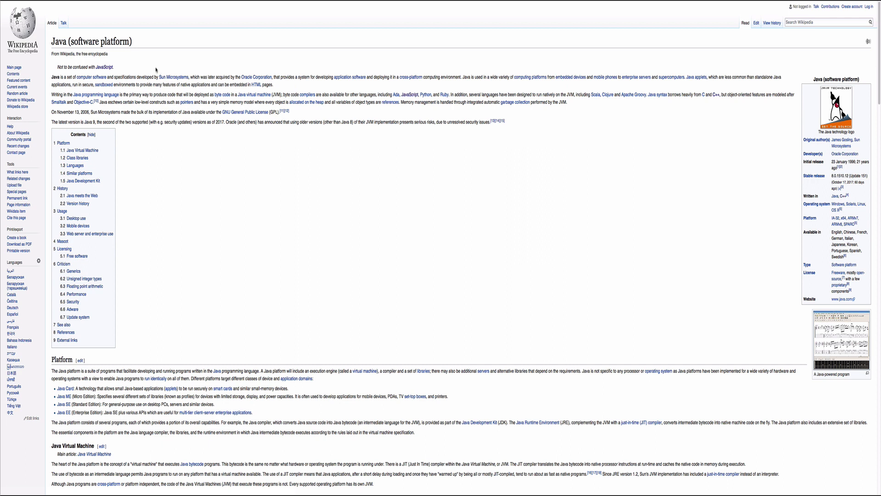
mouse_move(128, 4)
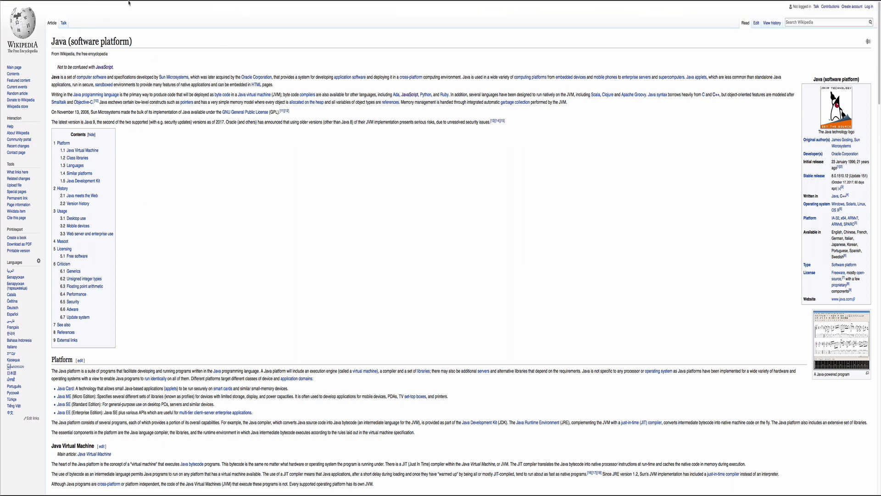
mouse_move(116, 4)
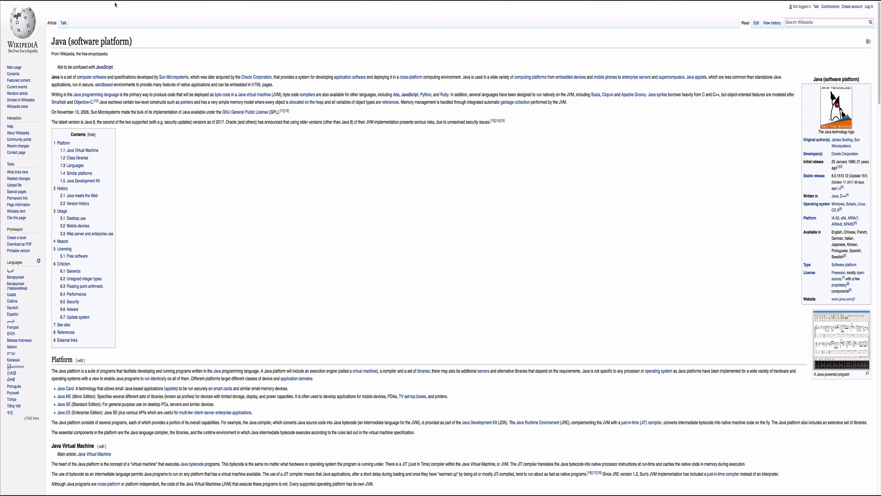
mouse_move(141, 3)
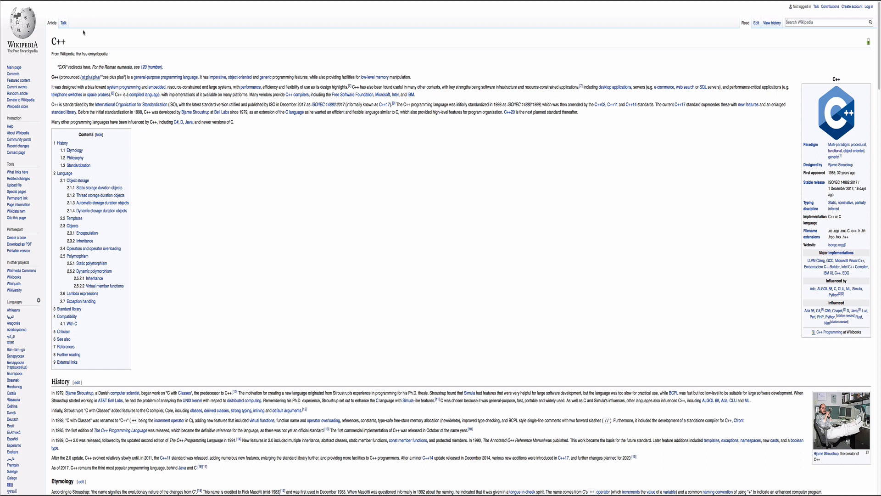
mouse_move(149, 55)
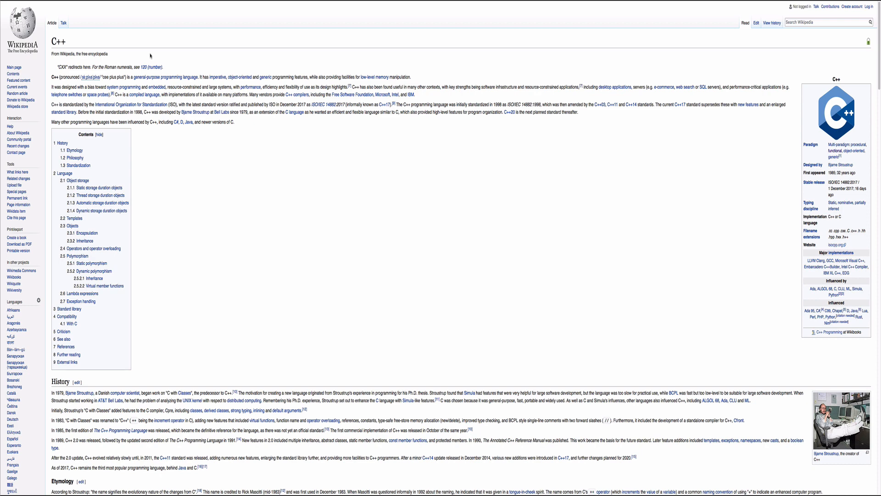
mouse_move(185, 180)
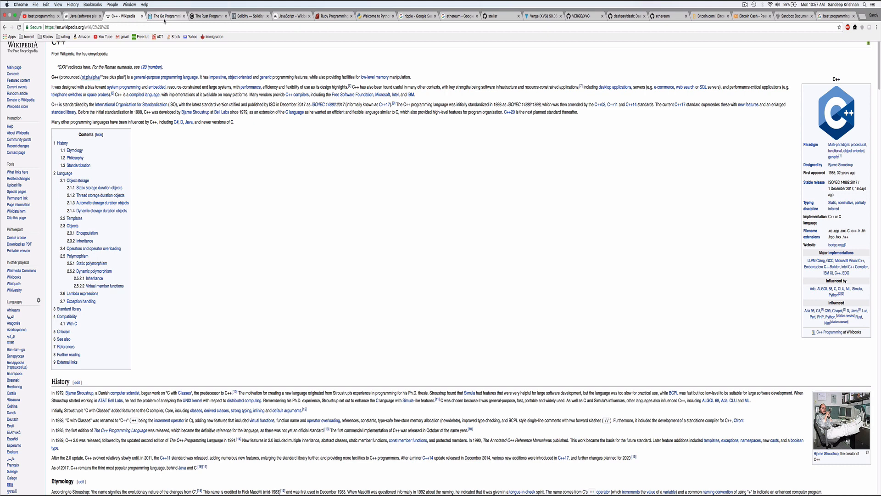
click(165, 16)
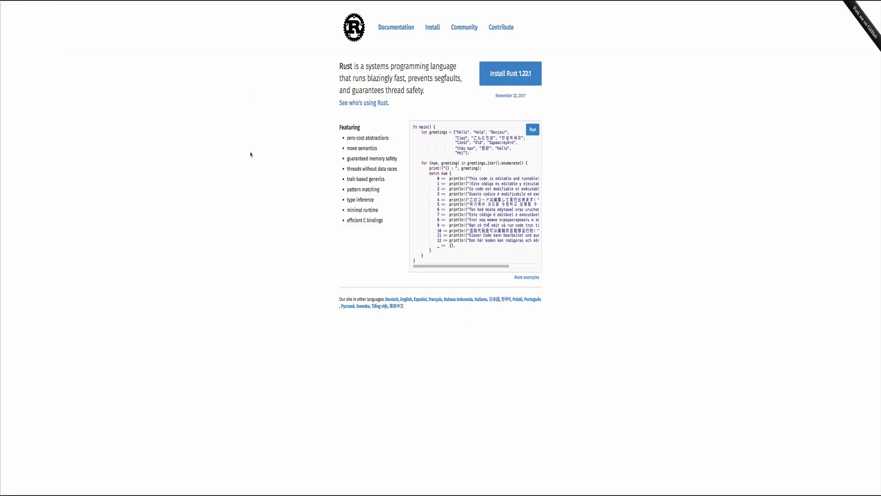
mouse_move(251, 154)
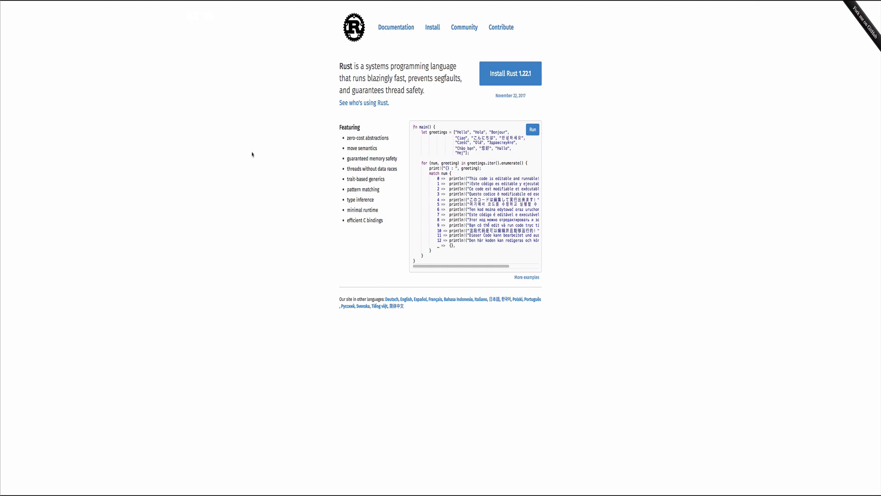
mouse_move(319, 40)
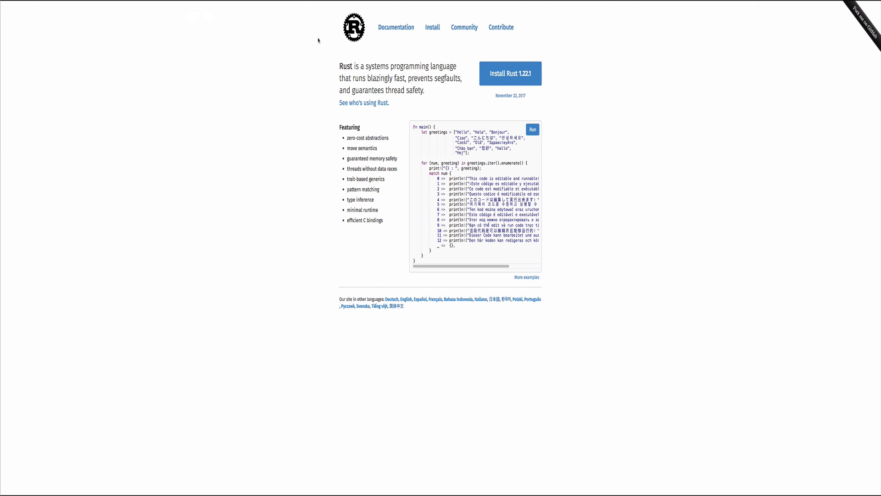
mouse_move(356, 56)
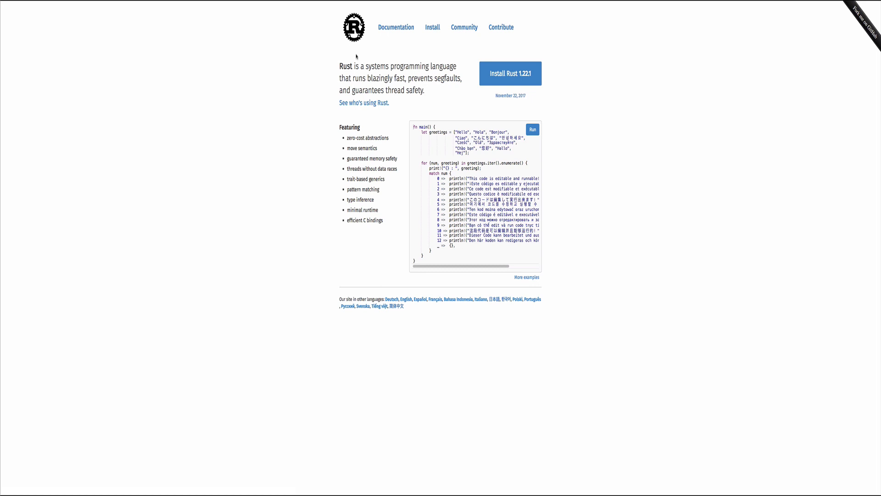
Step: Highlight the tagline describing Rust as a blazingly fast systems language
drag(339, 66, 389, 77)
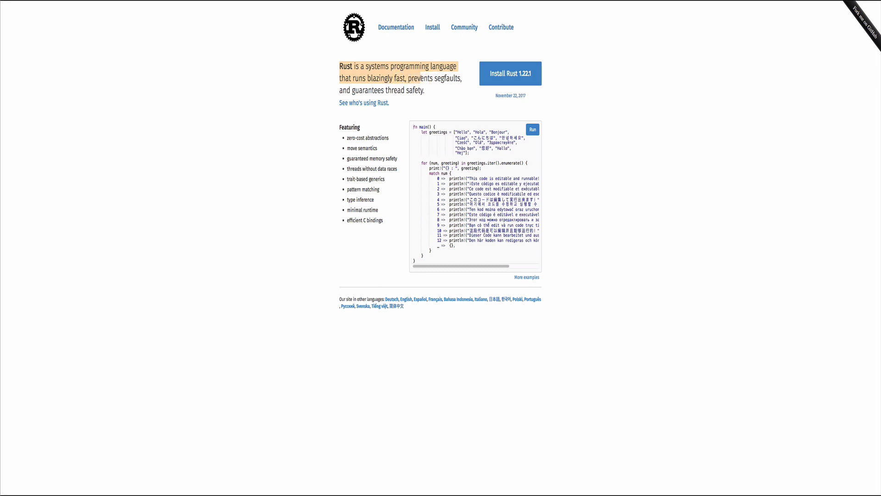
mouse_move(392, 102)
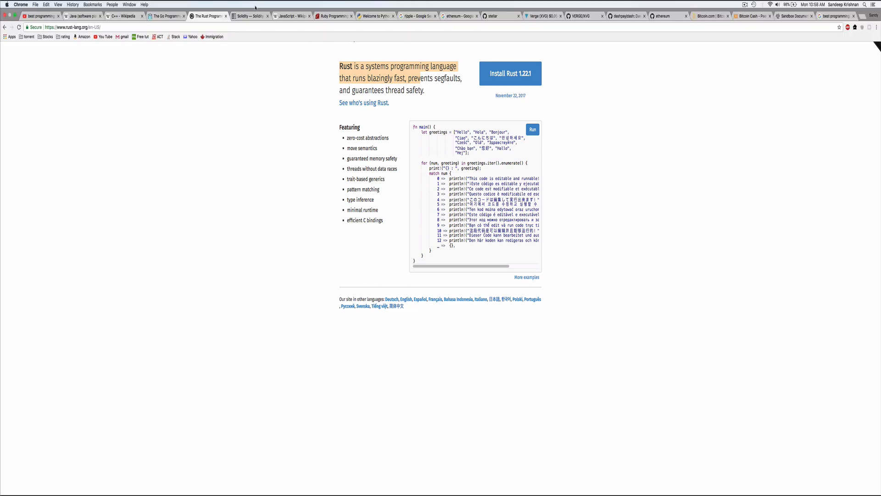
click(291, 15)
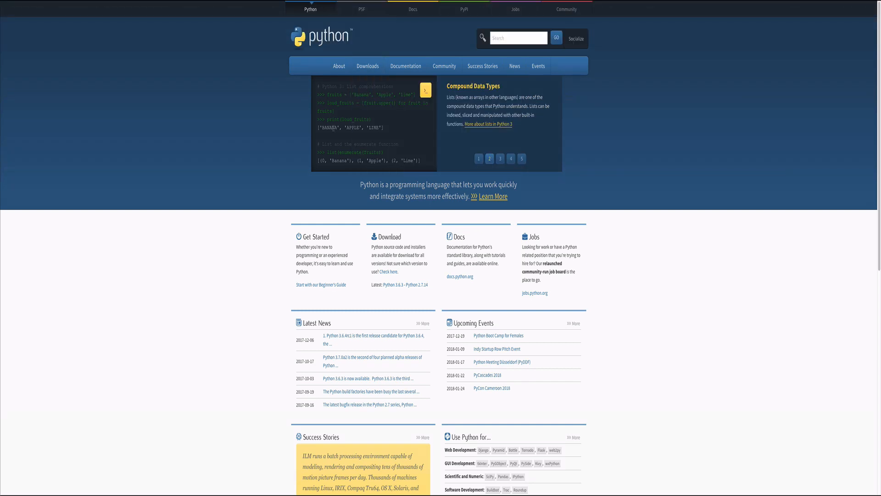
mouse_move(367, 66)
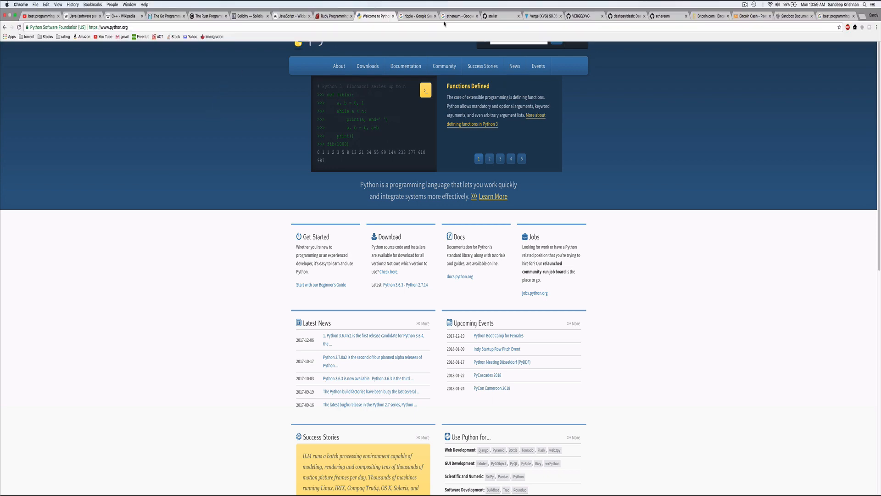
Step: Switch to the Ruby Programming Language homepage
click(333, 16)
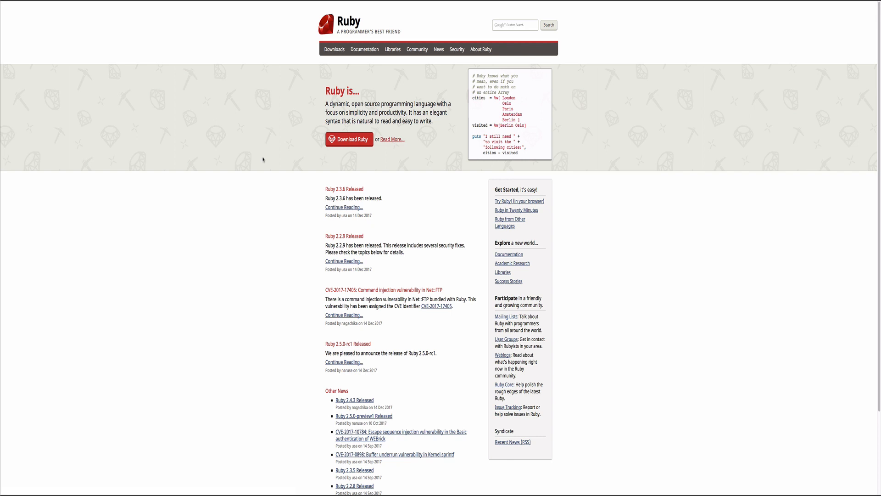
mouse_move(226, 88)
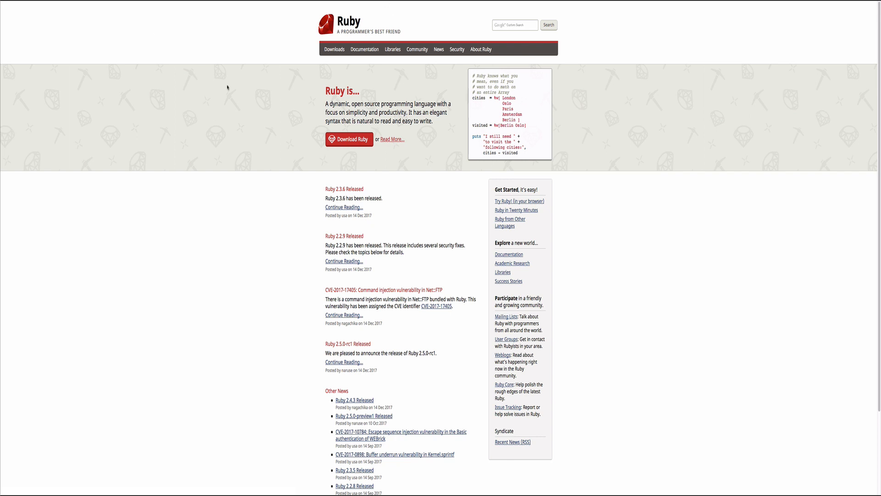
mouse_move(261, 108)
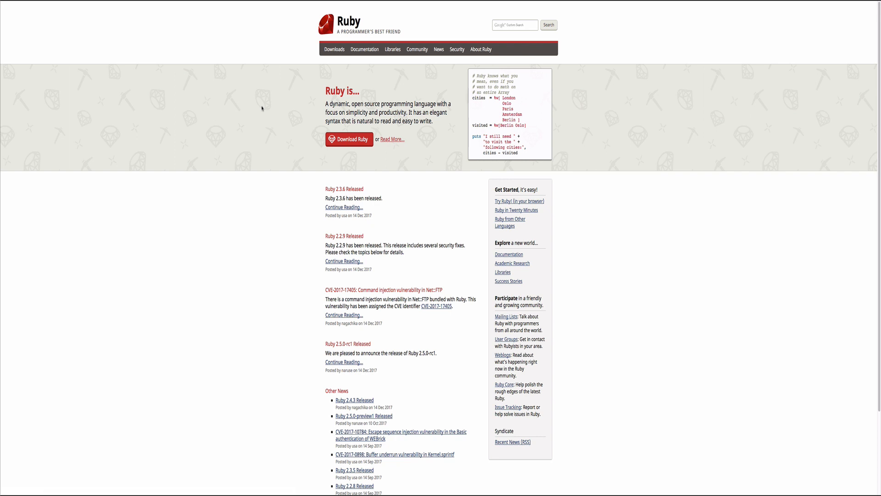
mouse_move(384, 17)
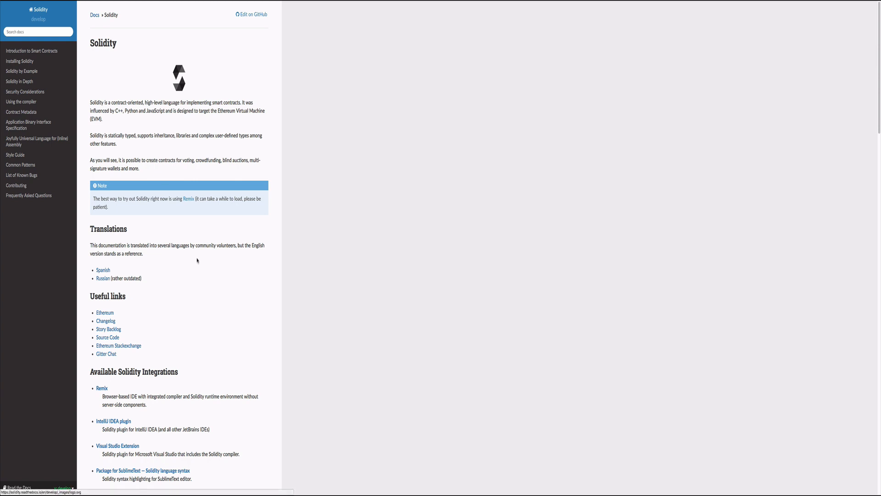
mouse_move(90, 102)
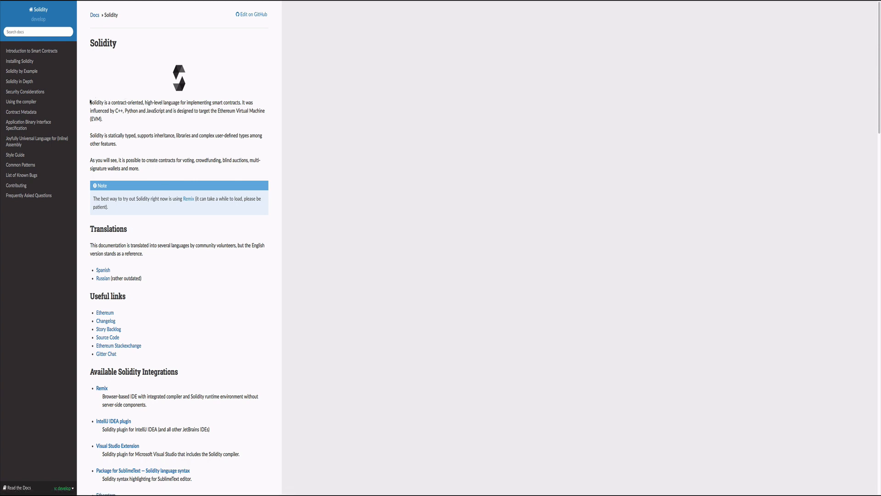
Step: Highlight the Solidity introduction phrases: the name, smart contracts, and its influencing languages
drag(89, 102, 124, 102)
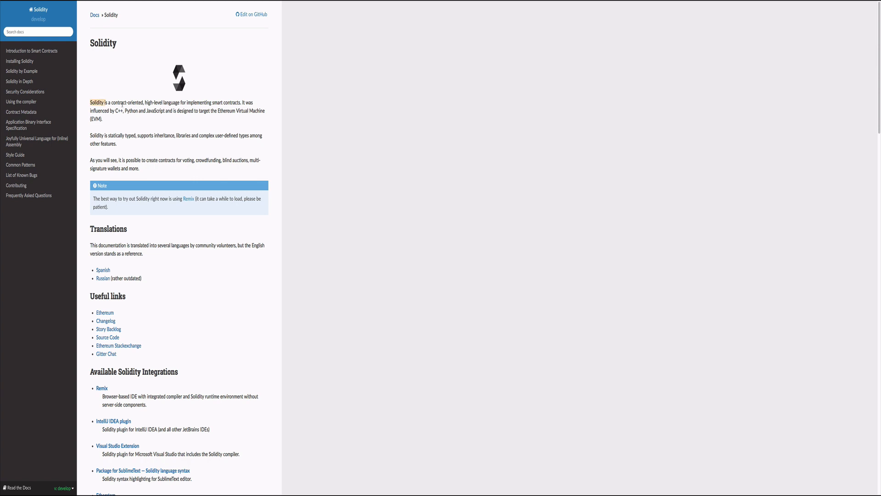
drag(90, 101, 143, 102)
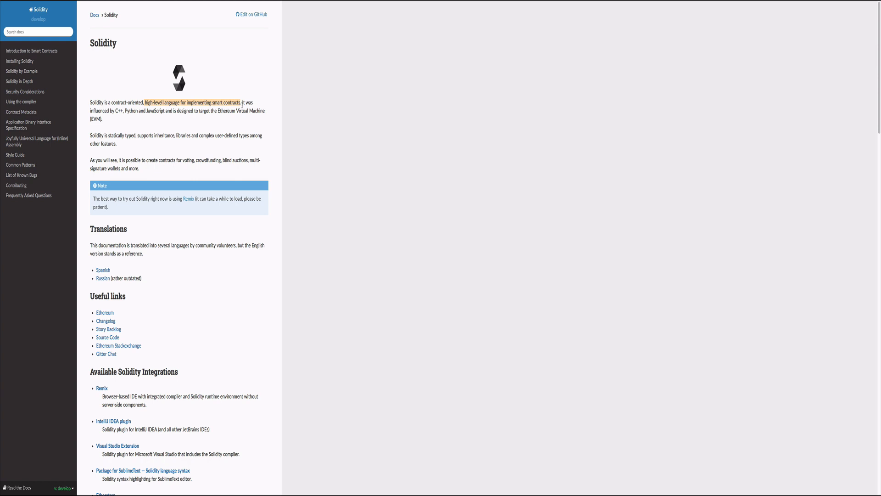
click(231, 118)
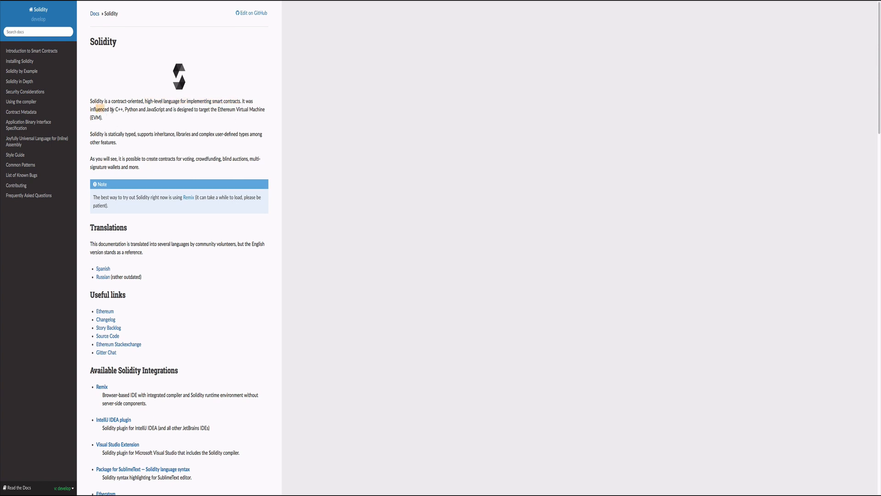
drag(95, 109, 170, 109)
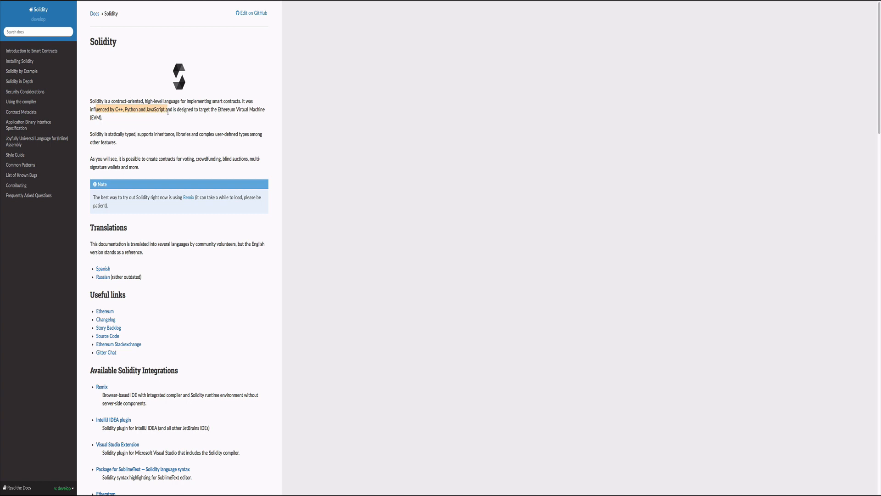
mouse_move(106, 116)
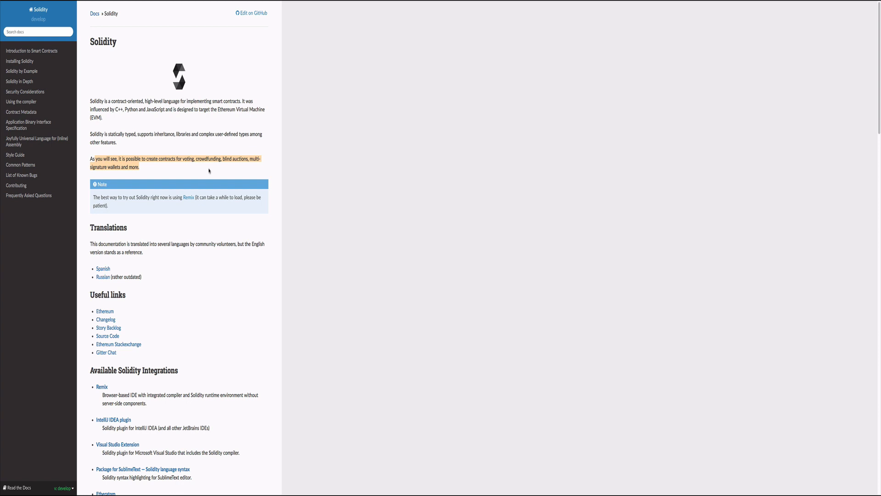
mouse_move(123, 60)
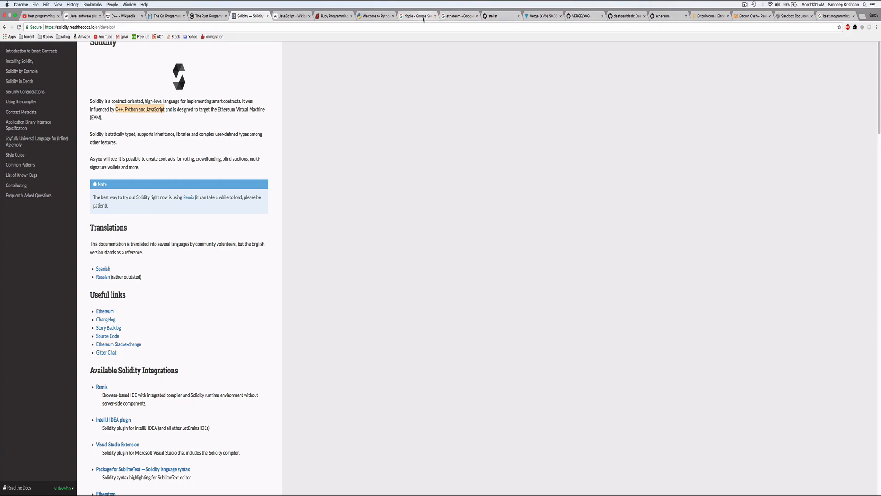
Step: Switch to the Google Search results for ethereum
click(459, 16)
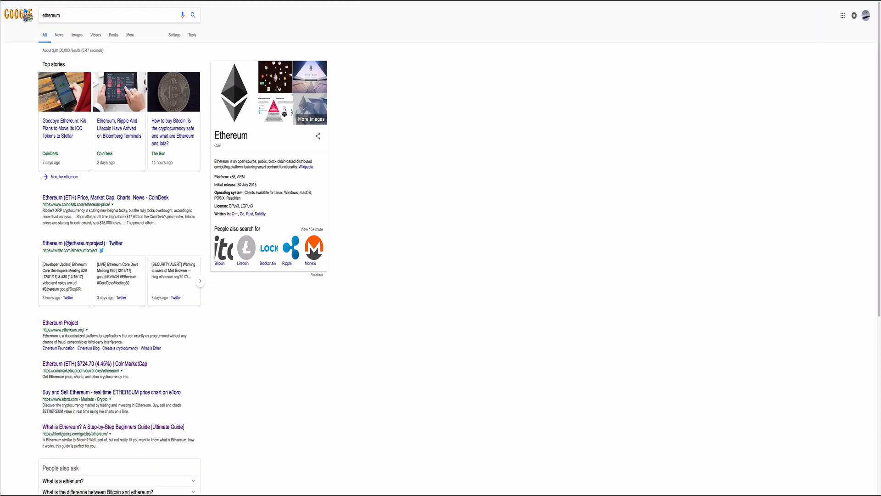
mouse_move(95, 35)
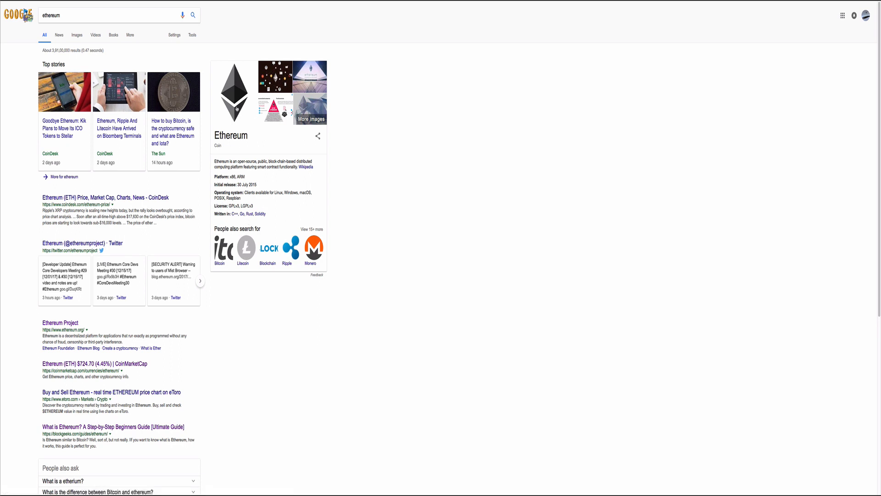
mouse_move(333, 87)
text(ripple)
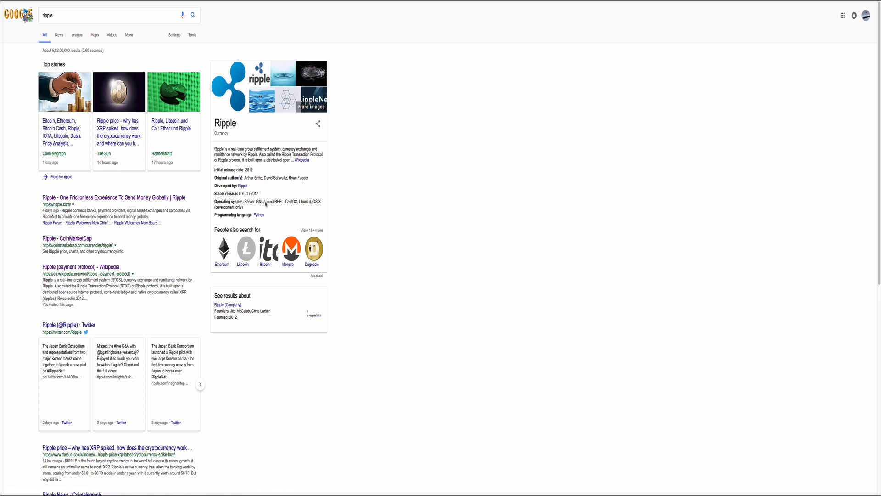
mouse_move(252, 216)
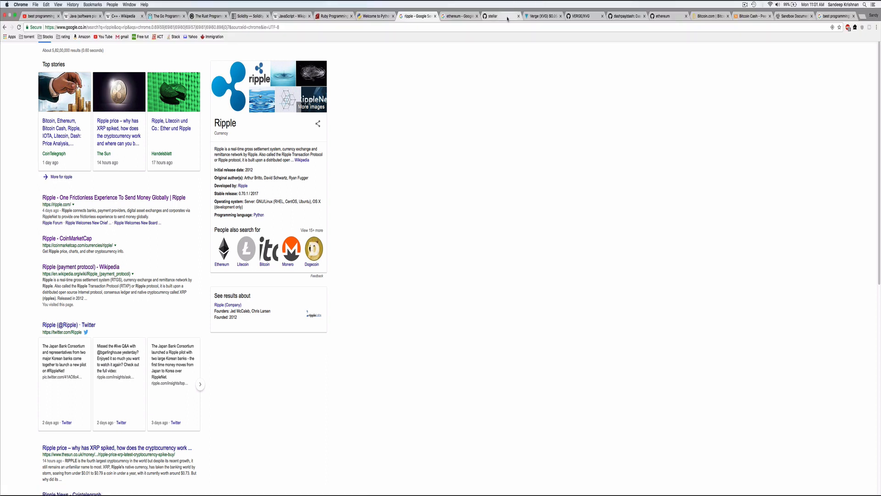
Step: View the stellar GitHub organization page, then move to the CoinMarketCap ranking
click(499, 15)
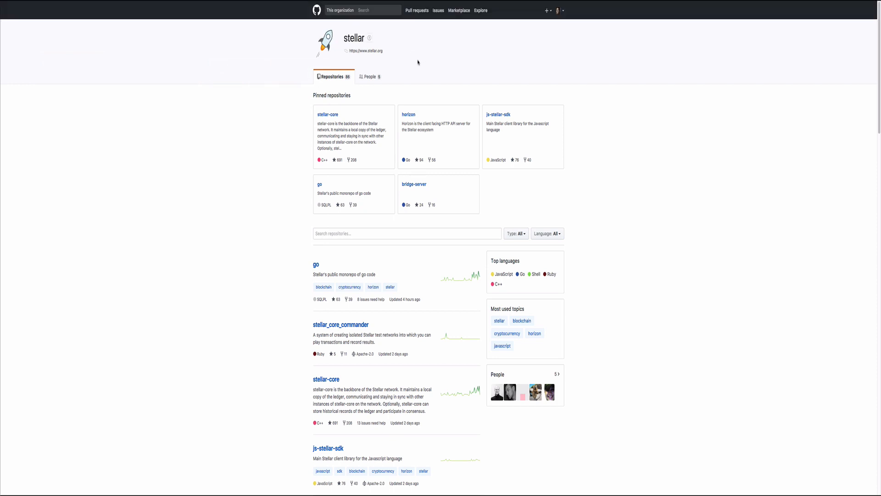
mouse_move(359, 169)
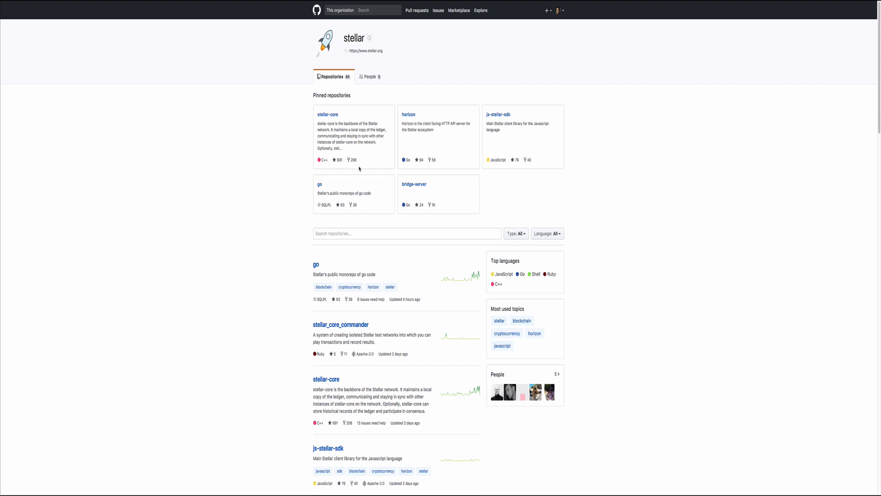
mouse_move(328, 152)
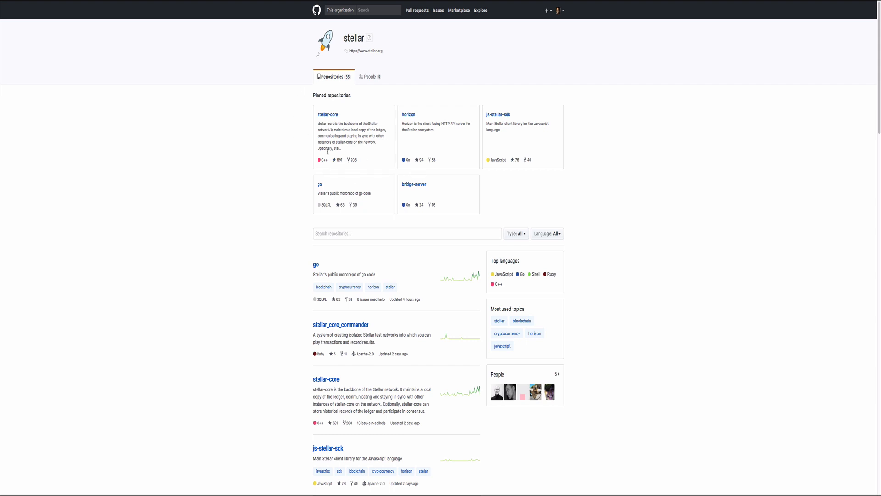
mouse_move(408, 114)
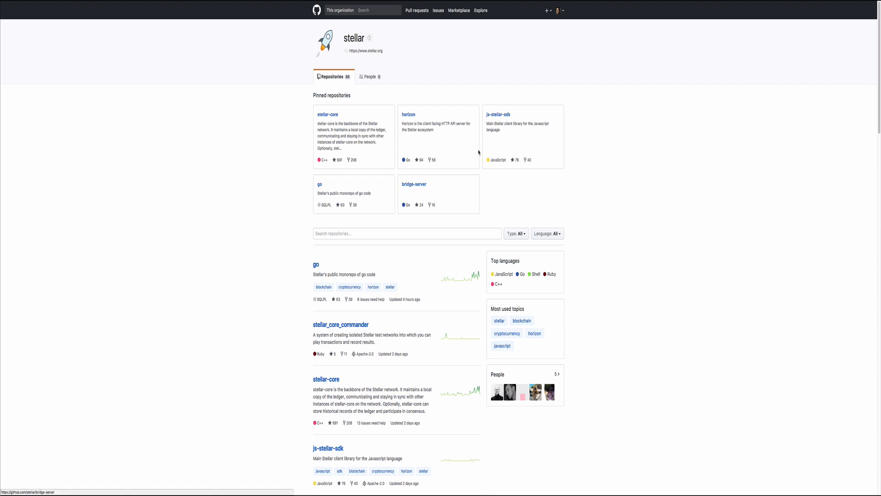
mouse_move(367, 146)
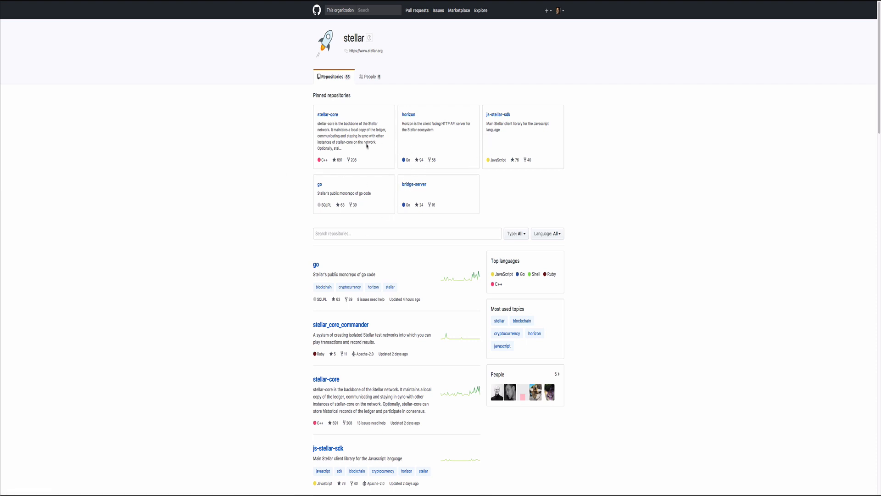
mouse_move(466, 202)
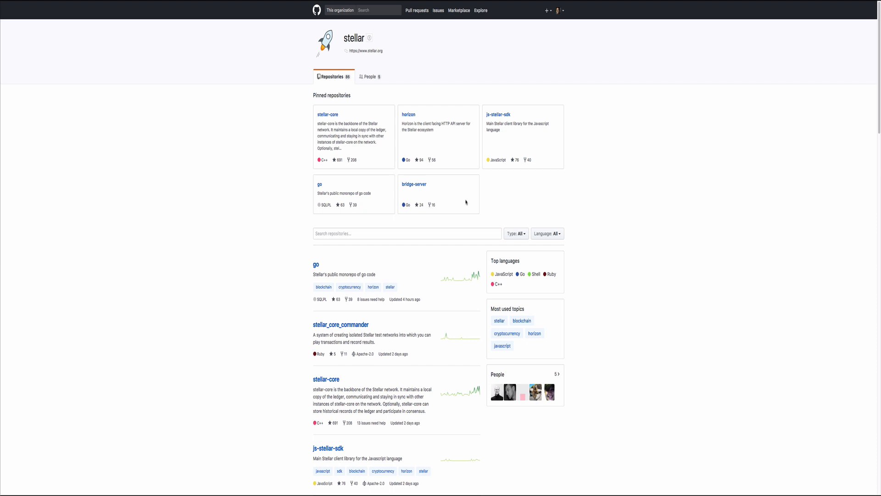
mouse_move(518, 153)
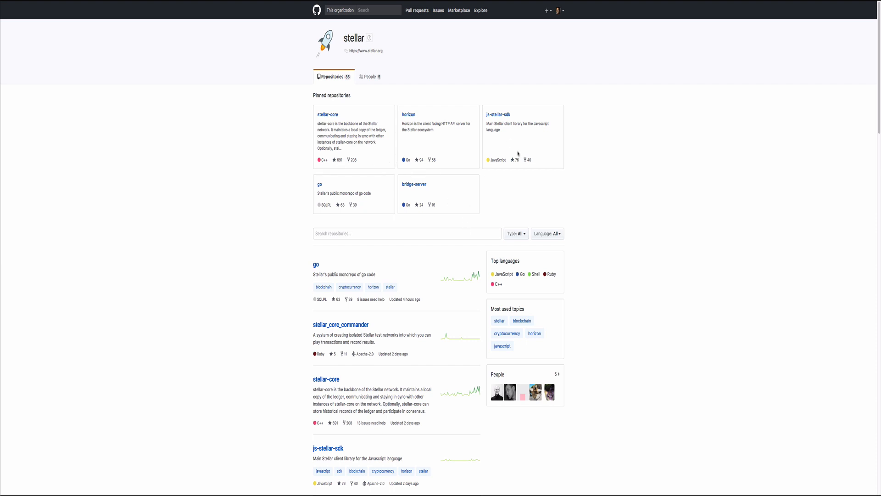
mouse_move(520, 149)
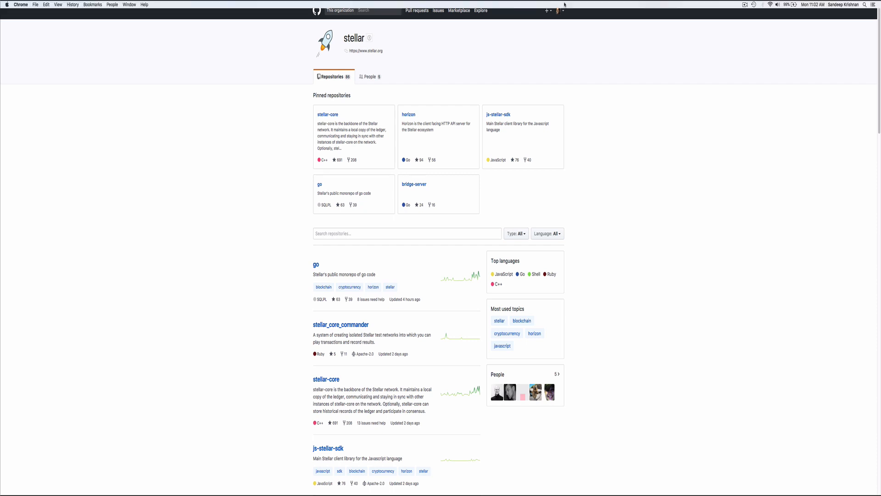
click(542, 15)
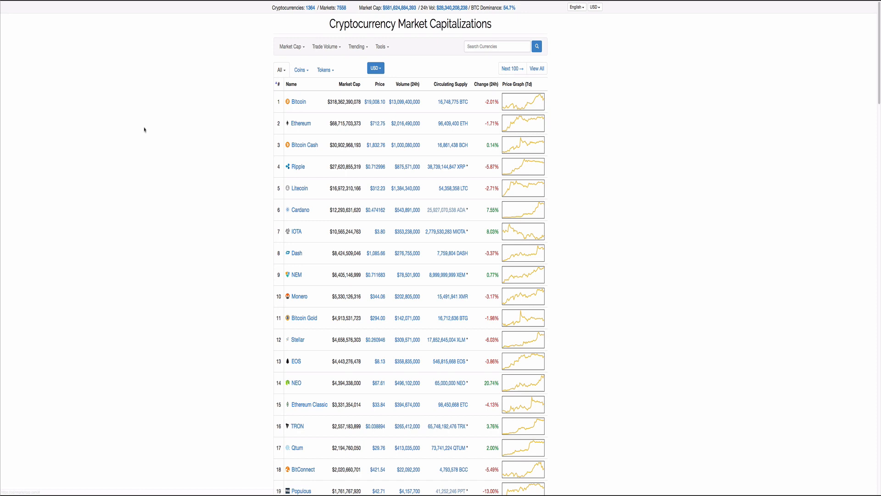
mouse_move(304, 145)
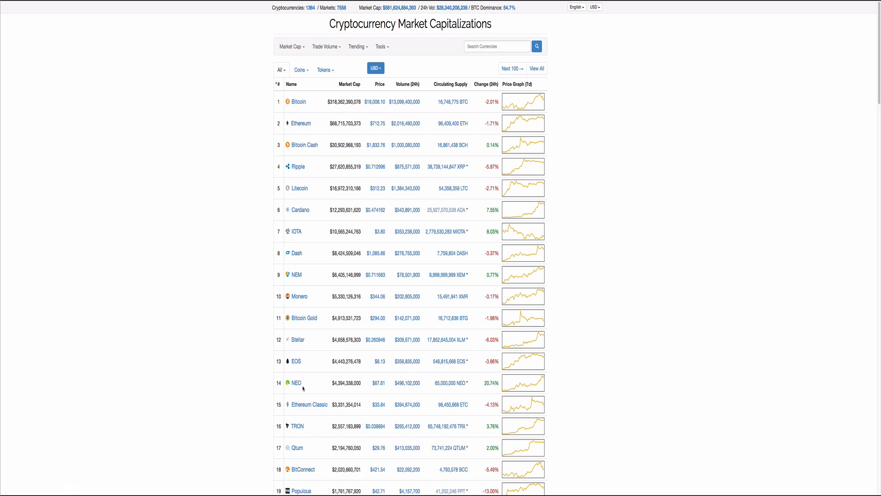
Step: Scroll through the market-cap ranking and follow Stellar's source code repository link
scroll(down, 3)
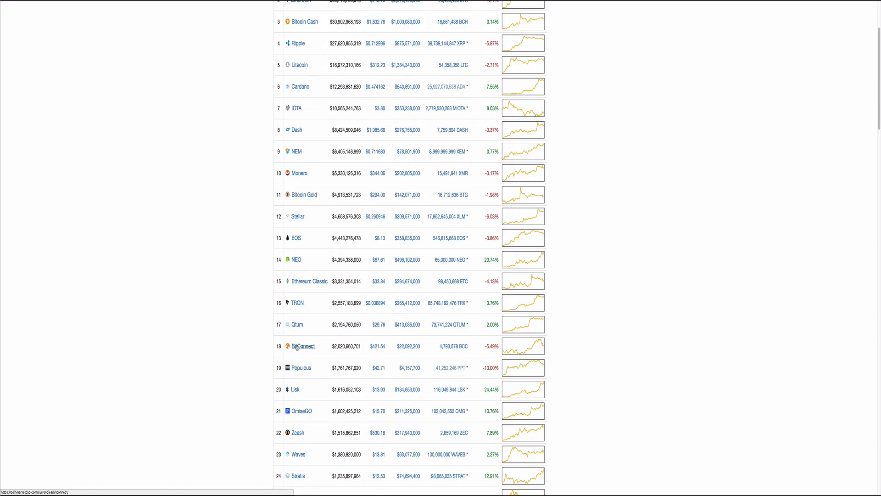
mouse_move(298, 467)
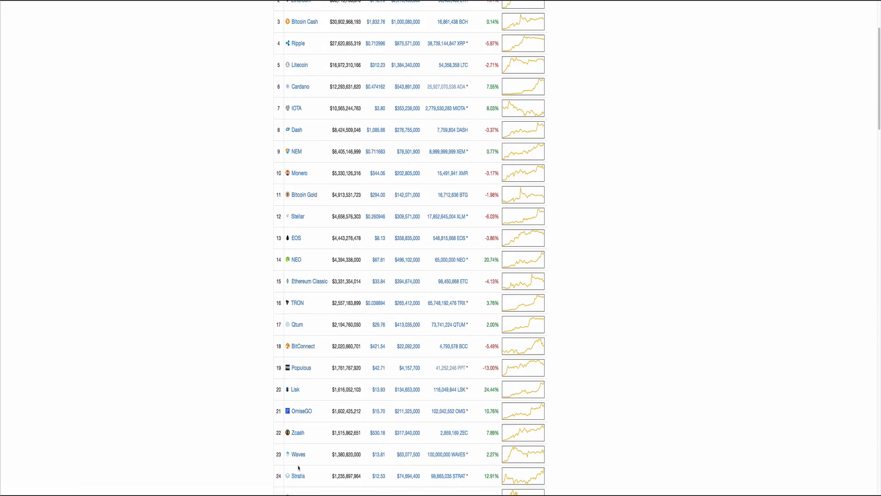
scroll(down, 3)
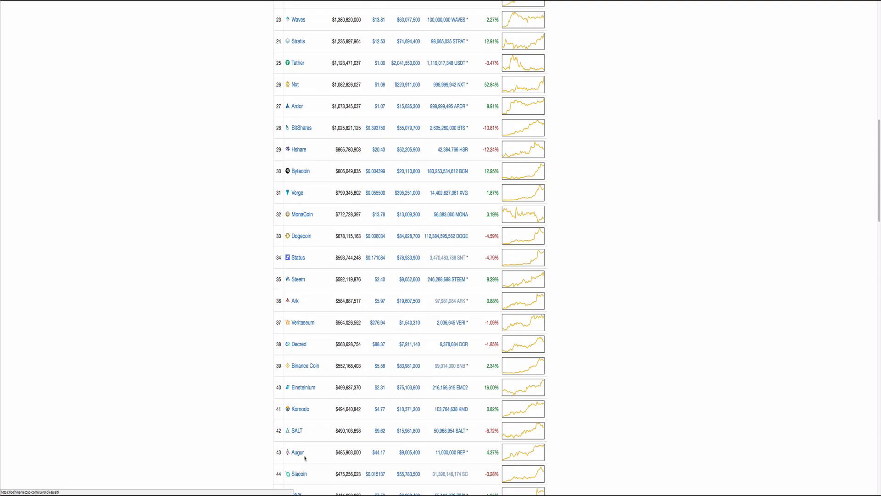
scroll(down, 3)
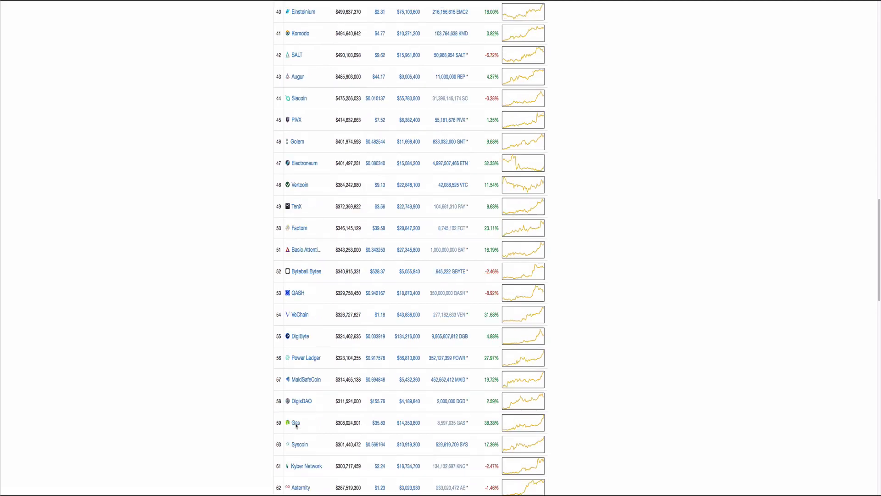
scroll(down, 3)
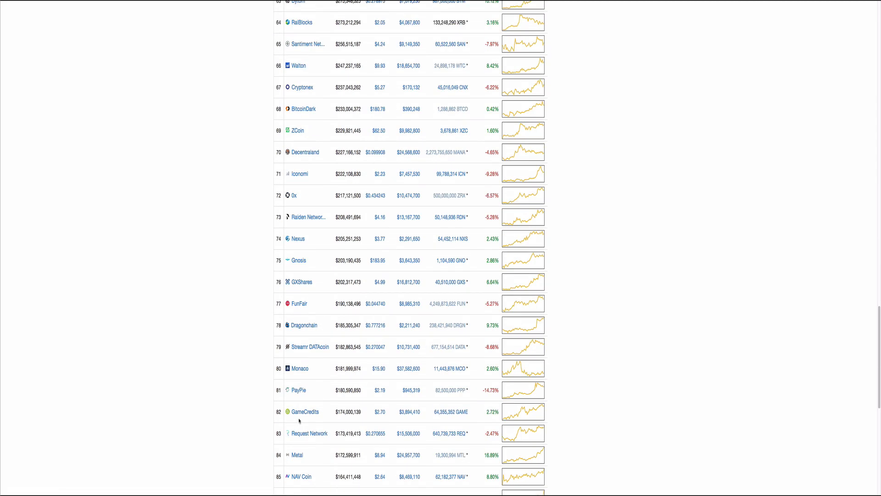
scroll(up, 3)
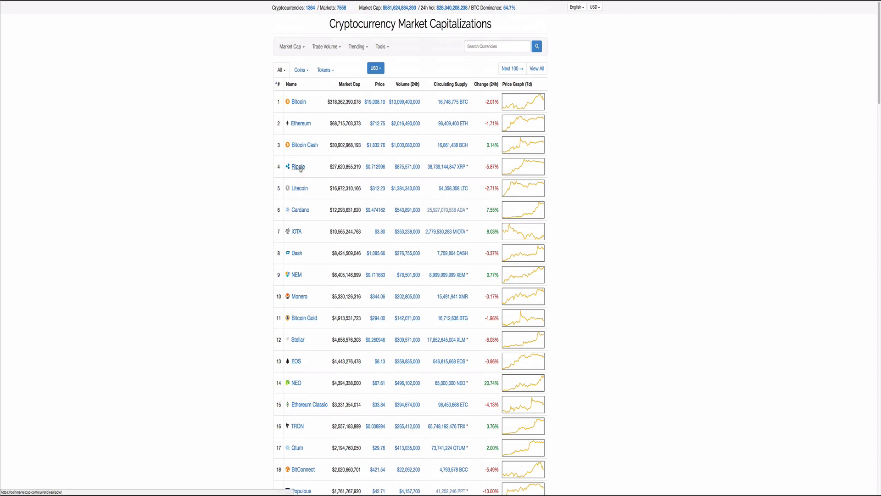
mouse_move(297, 340)
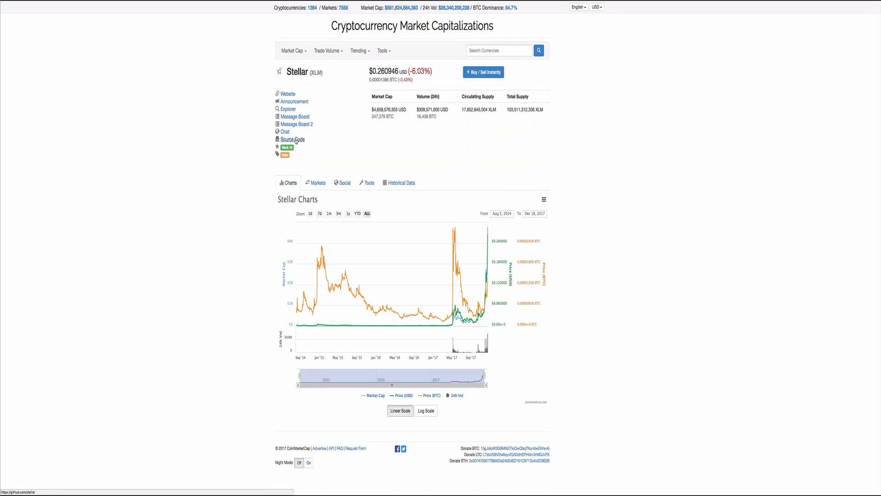
click(291, 138)
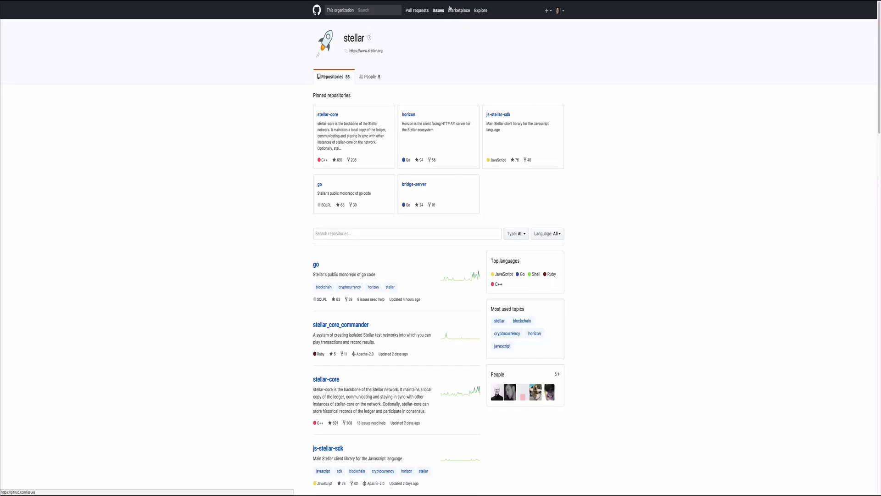
mouse_move(153, 3)
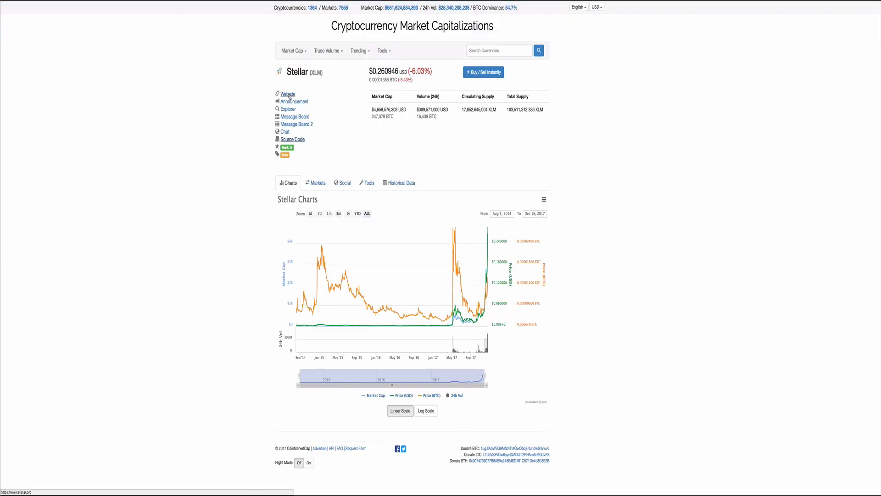
Step: Visit Stellar's official website link, then move on to the IOTA coin page
click(292, 50)
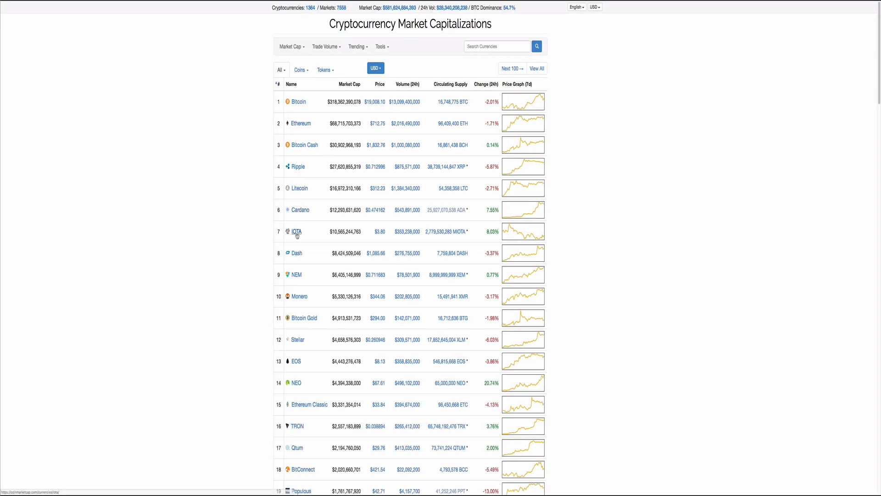
click(297, 231)
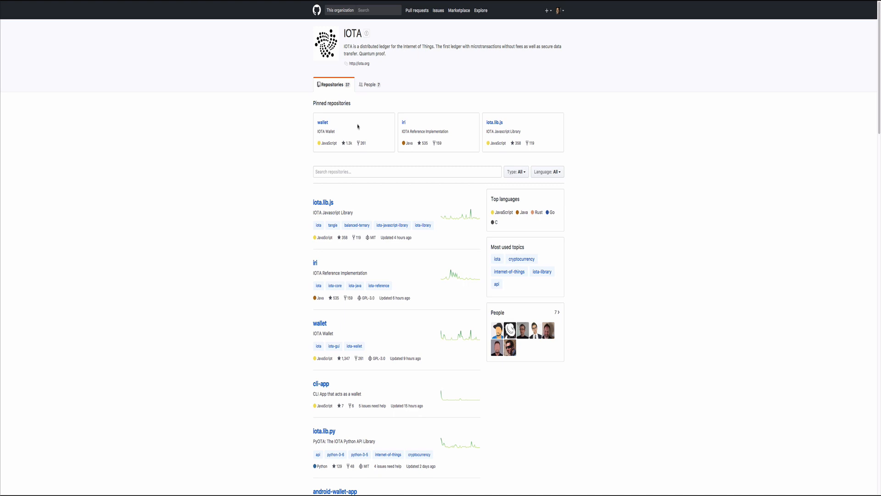
mouse_move(451, 143)
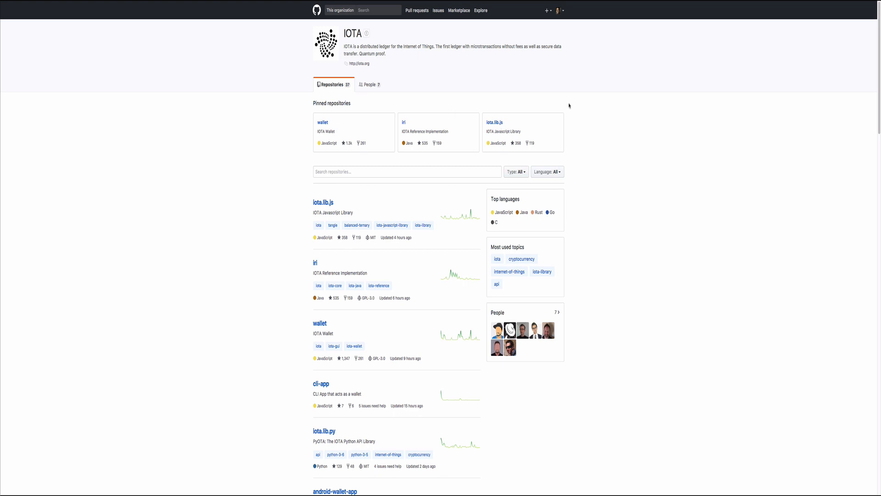
mouse_move(544, 19)
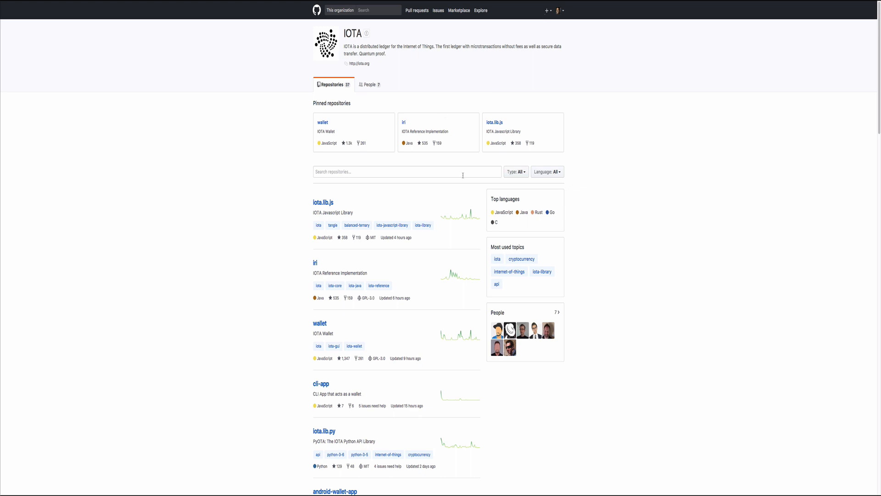
Step: Scroll through IOTA's repository list, then switch to the VERGE/XVG organization page
scroll(down, 3)
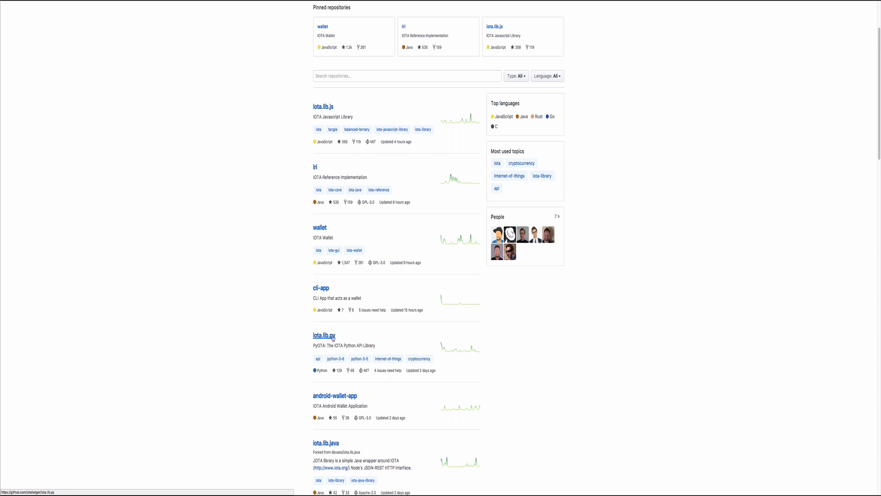
scroll(down, 3)
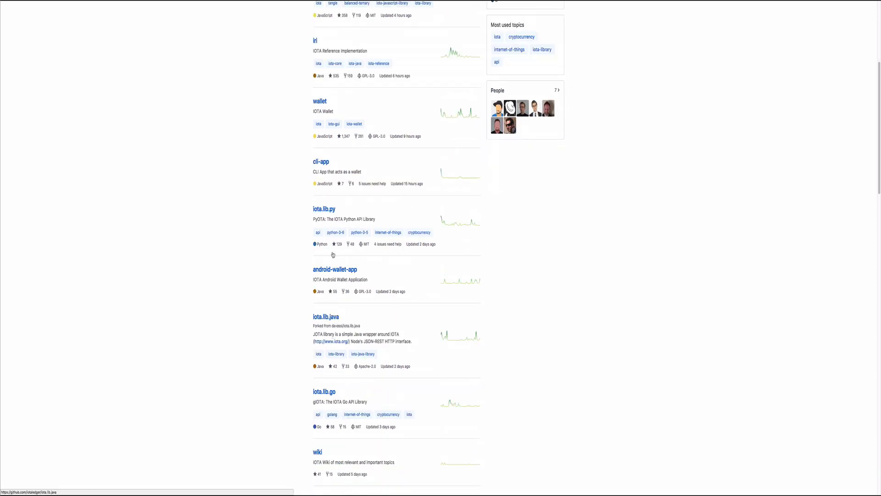
scroll(down, 3)
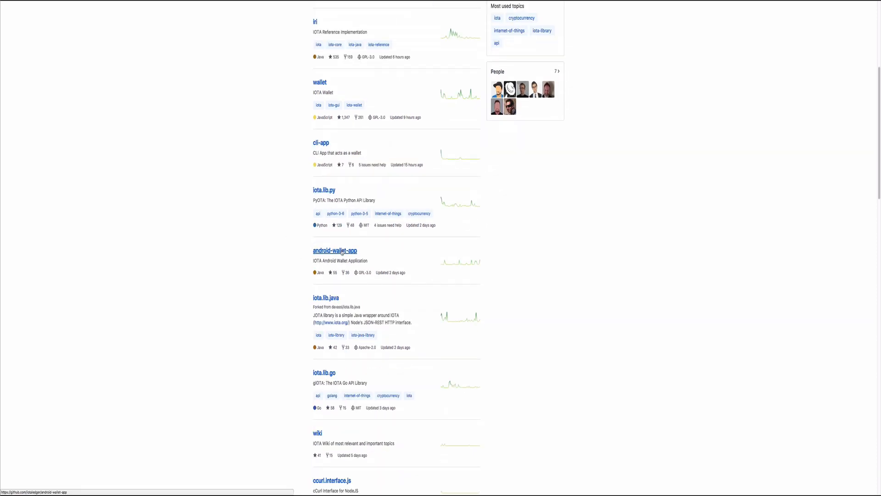
scroll(down, 3)
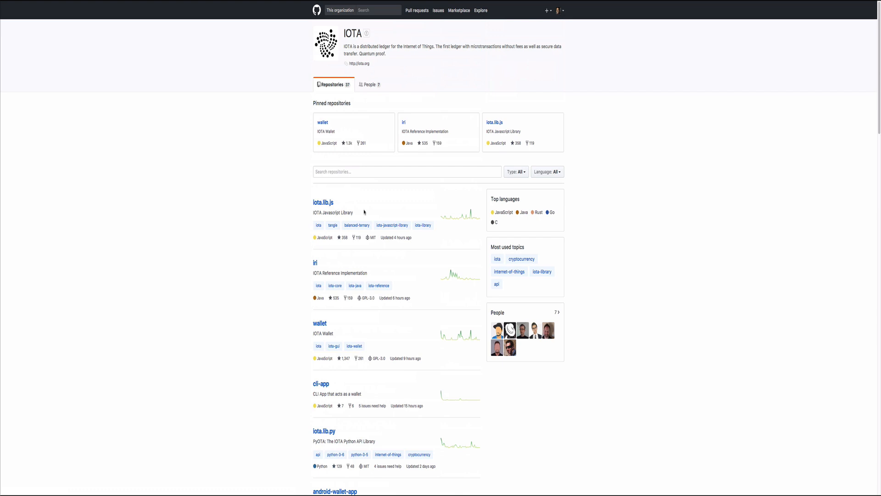
mouse_move(567, 9)
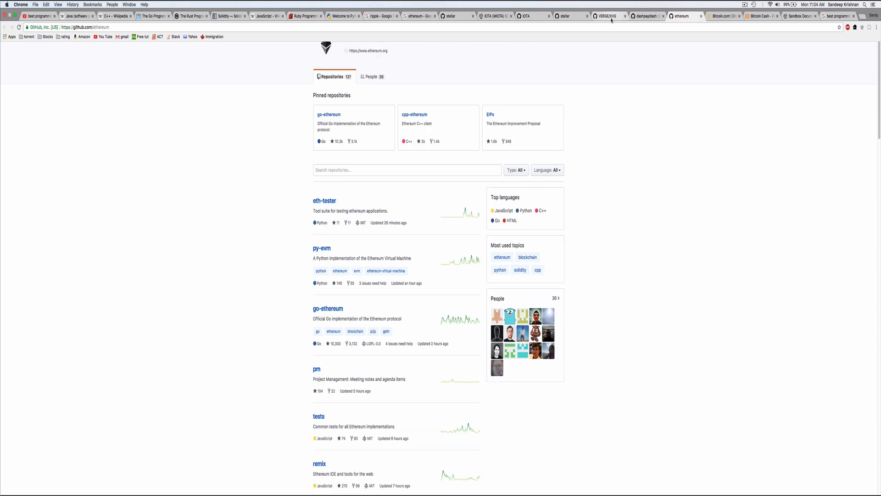
click(605, 16)
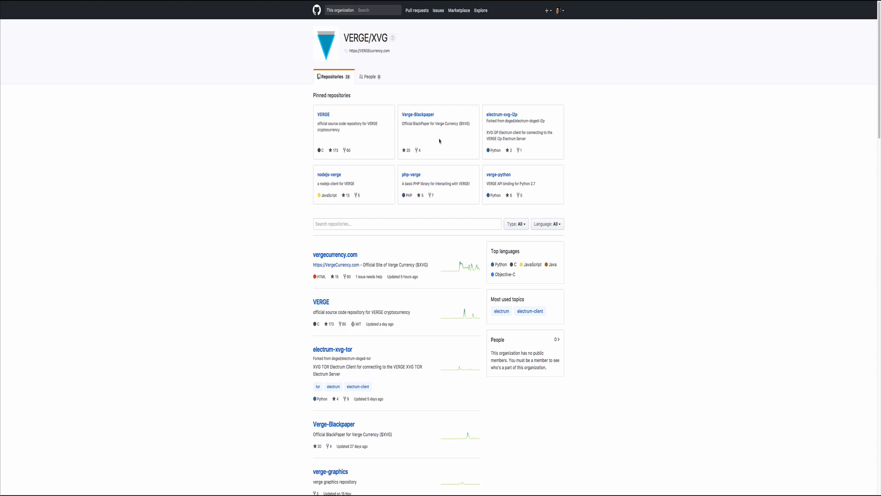
mouse_move(369, 51)
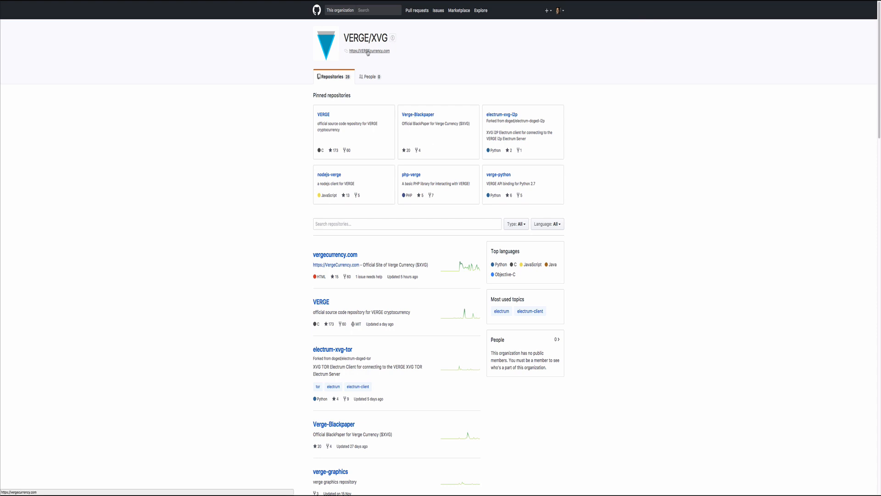
mouse_move(368, 50)
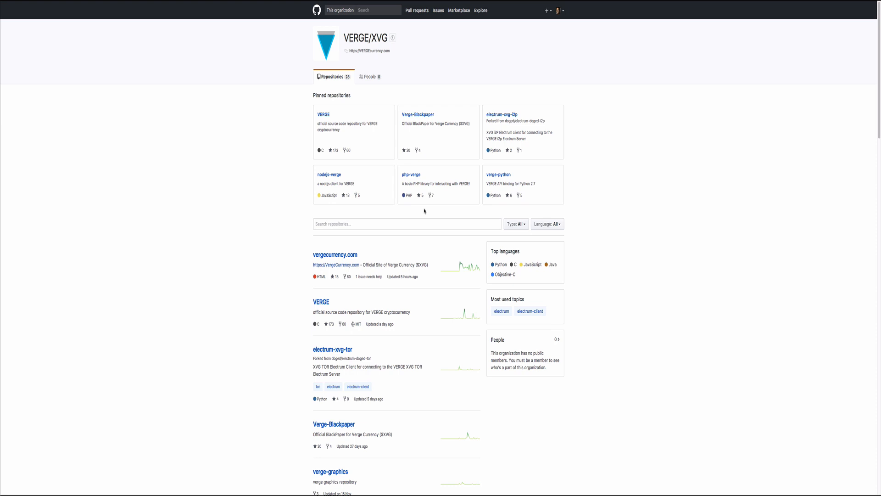
mouse_move(498, 175)
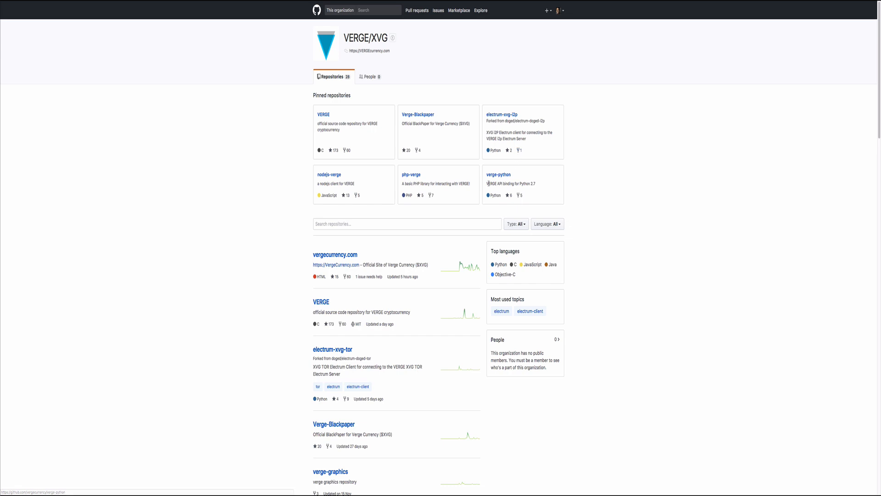
mouse_move(385, 281)
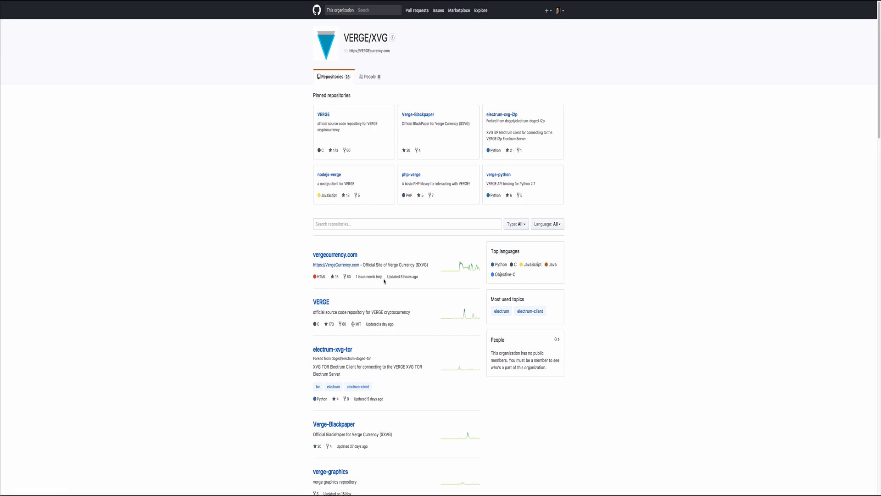
mouse_move(724, 3)
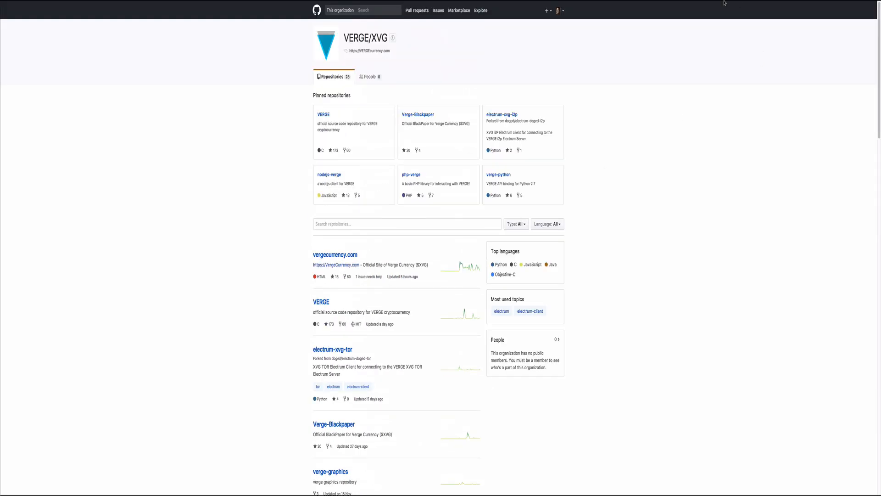
mouse_move(644, 3)
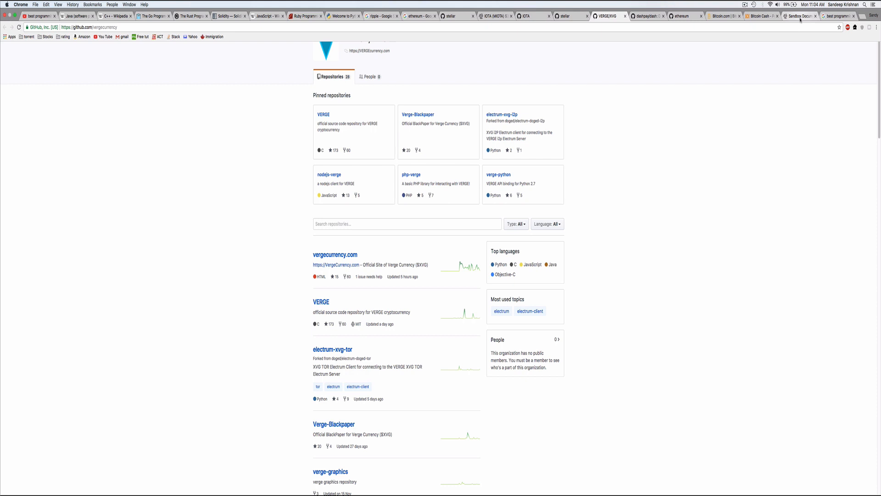
Step: Switch to the IOTA Sandbox Documentation page
click(797, 16)
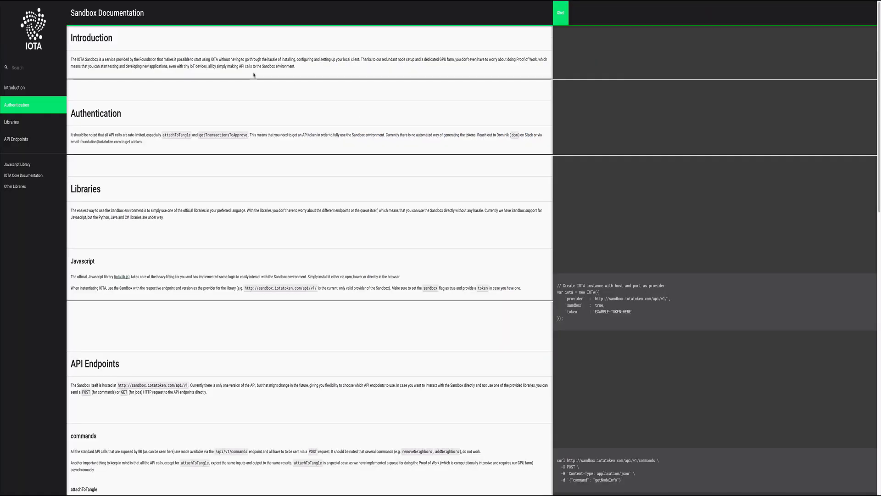
mouse_move(181, 356)
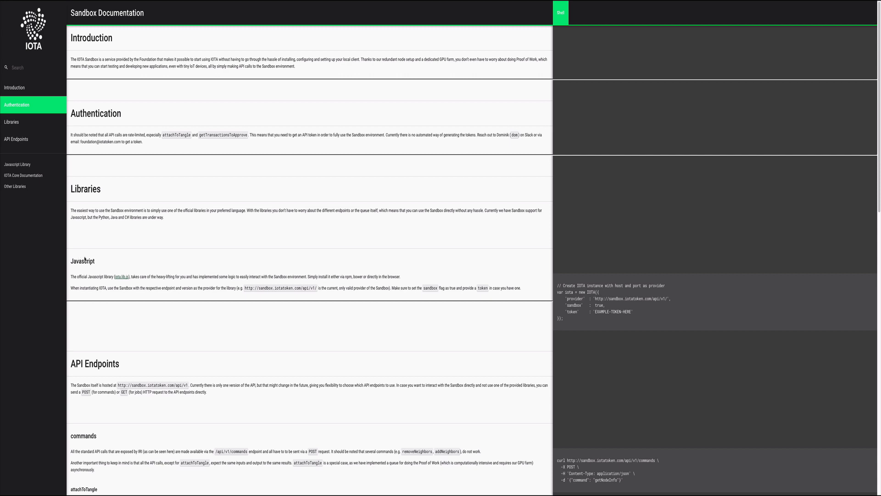
mouse_move(16, 165)
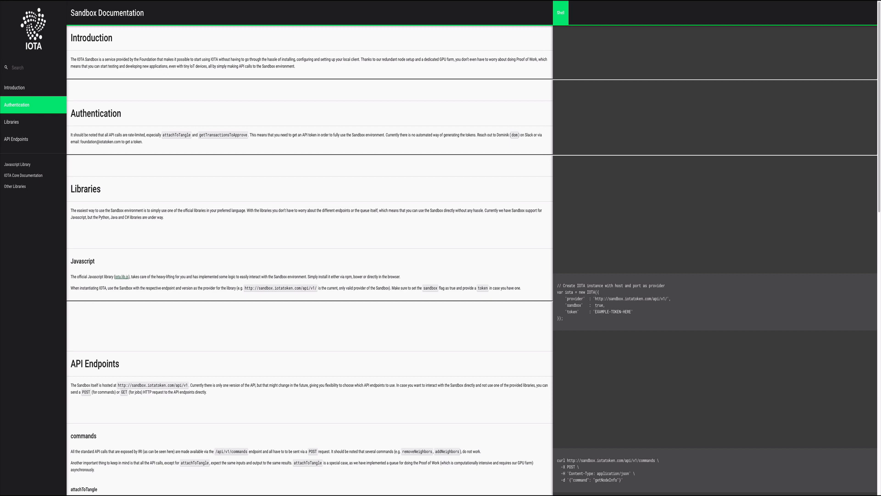
mouse_move(661, 305)
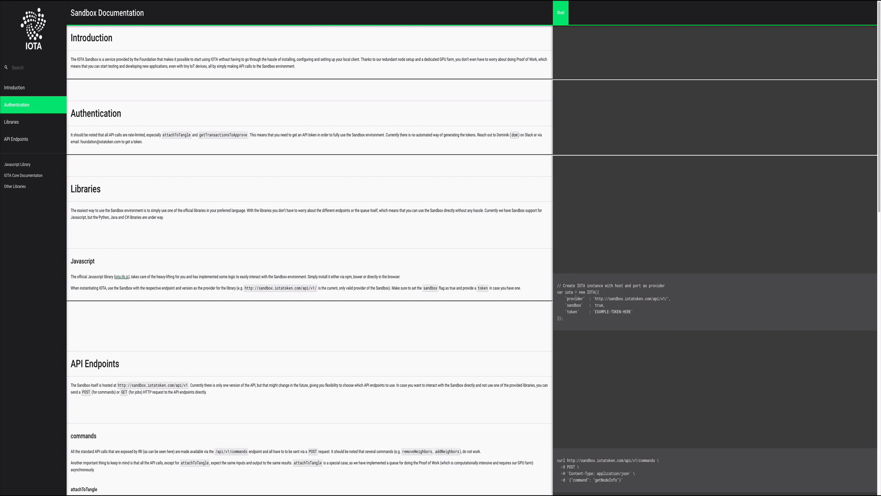
mouse_move(673, 3)
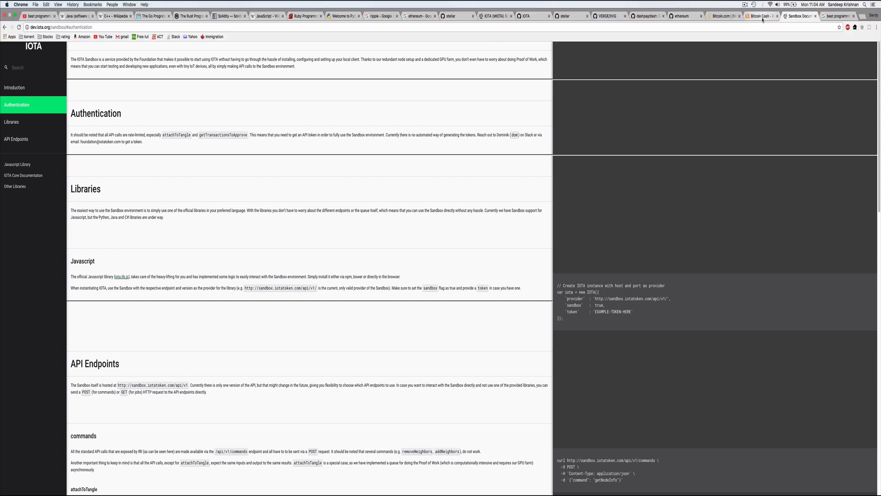
Step: Leave the IOTA Sandbox Documentation for the Bitcoin Cash homepage
click(758, 15)
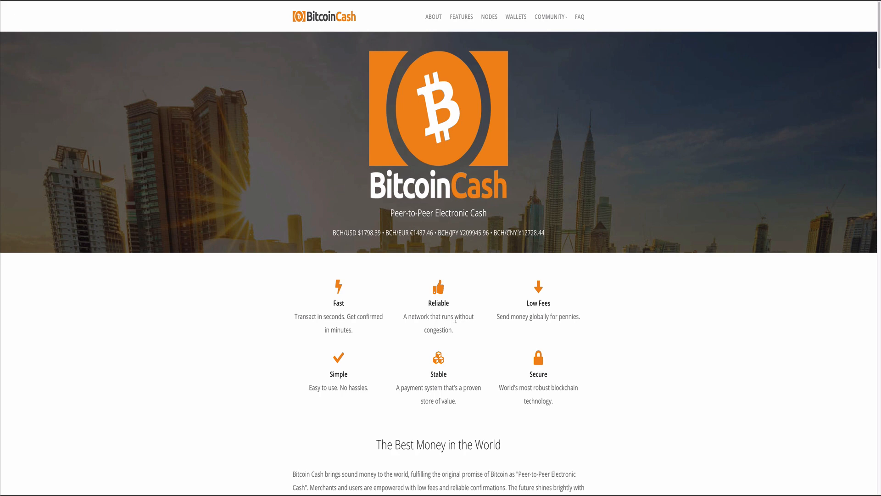
mouse_move(737, 4)
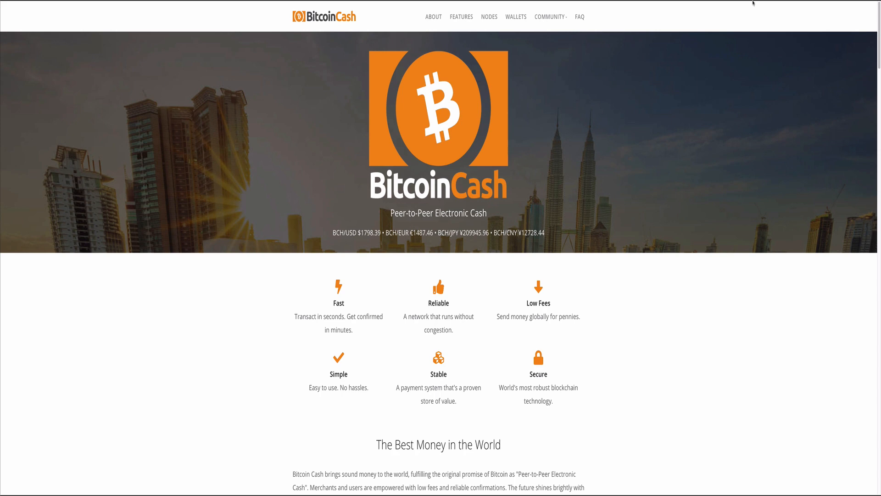
mouse_move(672, 4)
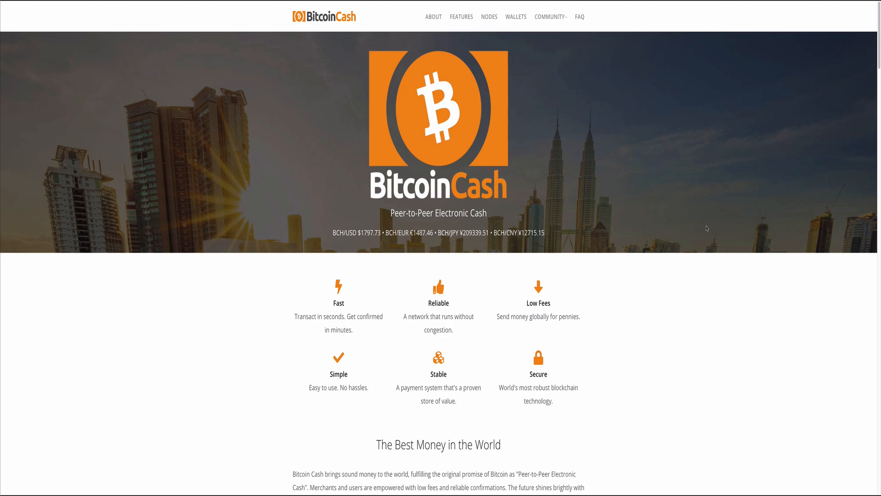
Step: Scroll the bitcoincash.org page to New Features, then switch to the Stellar GitHub organization
scroll(down, 3)
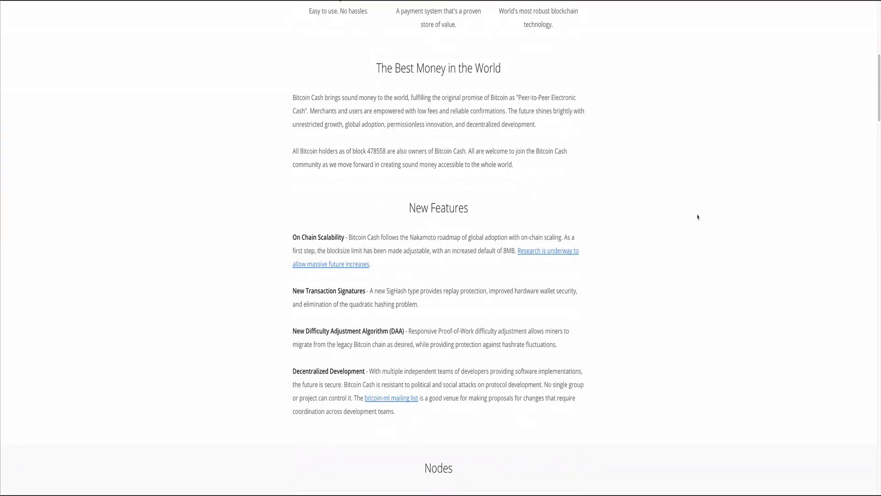
scroll(down, 3)
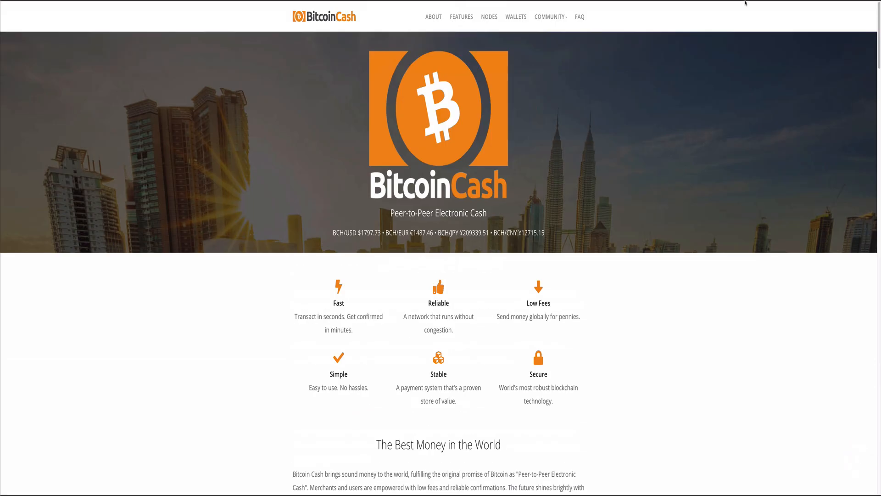
mouse_move(434, 4)
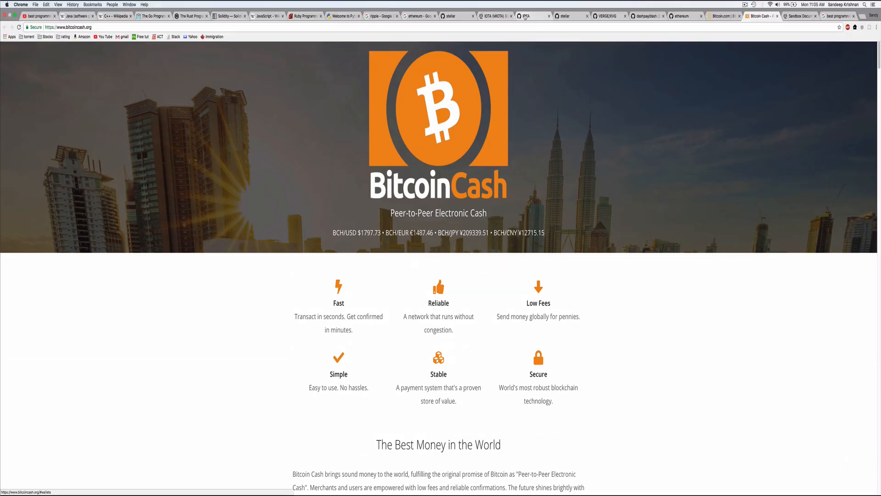
click(494, 15)
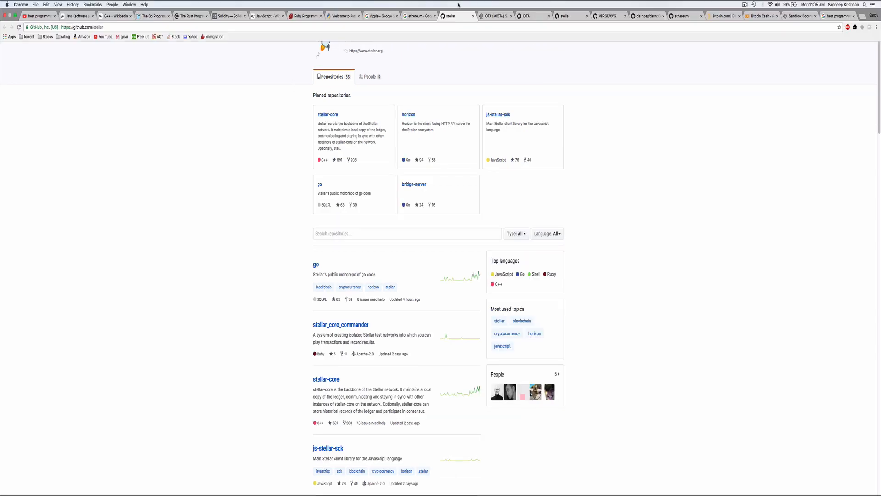
Step: From the CoinMarketCap listing open Bitcoin Cash in a new tab and reach the bitcoincashorg GitHub page
click(418, 15)
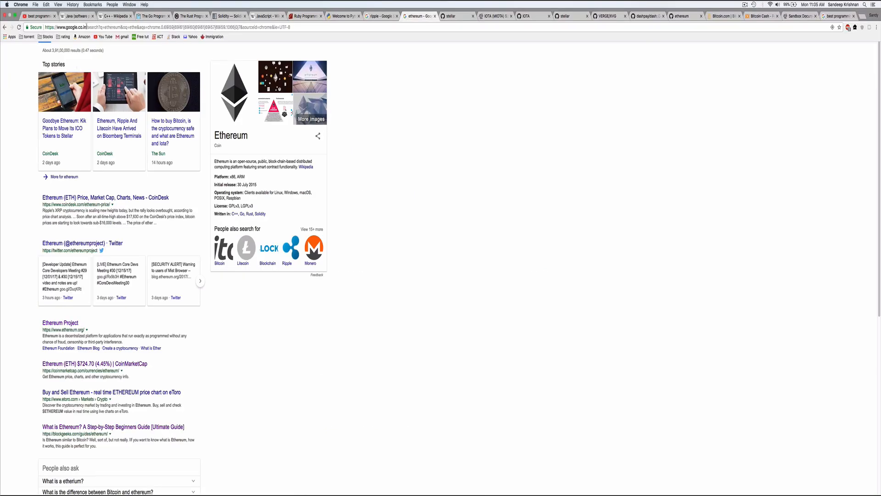
click(46, 37)
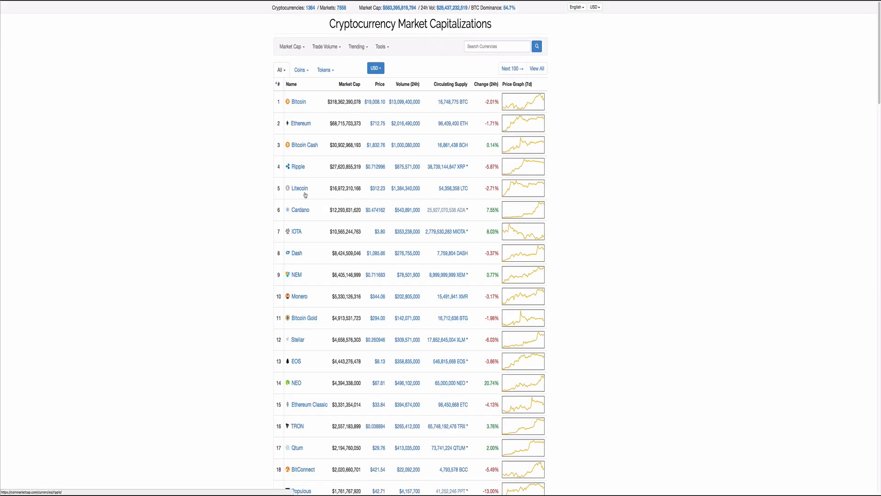
right_click(304, 144)
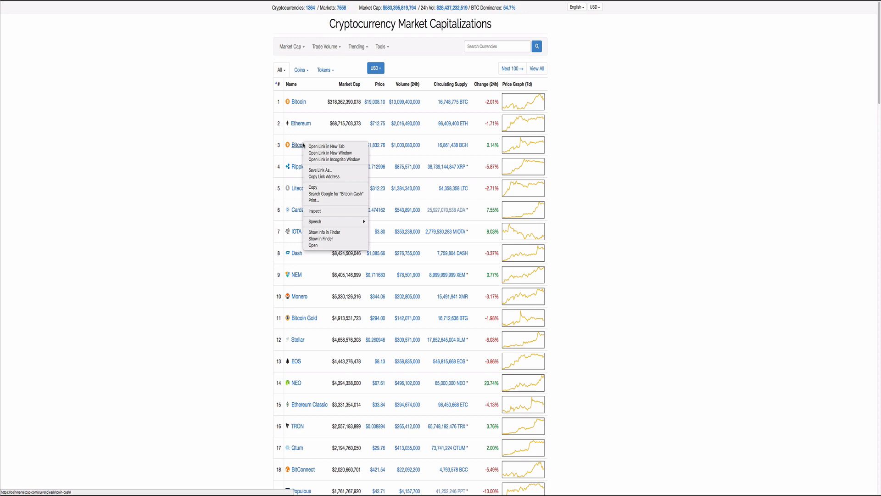
click(304, 144)
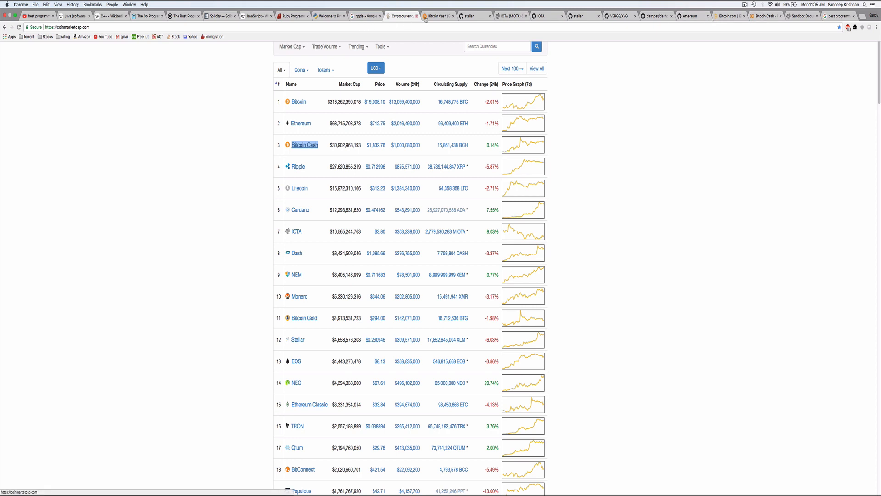
click(441, 16)
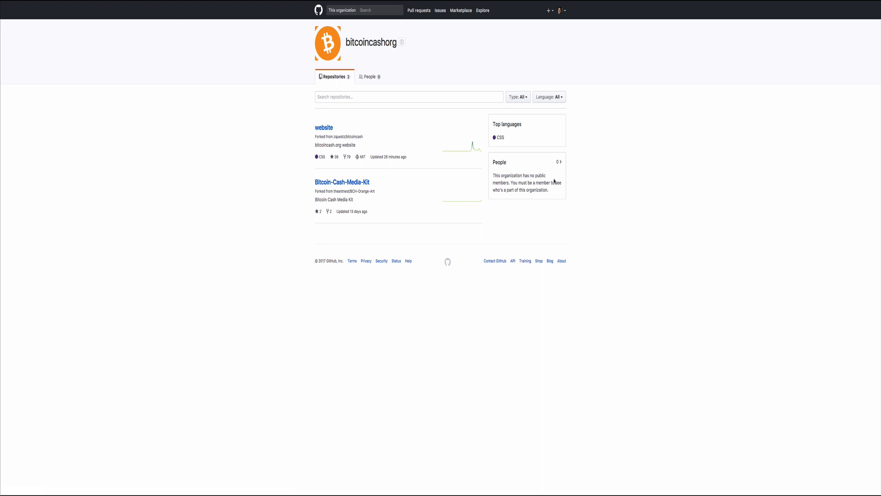
mouse_move(354, 196)
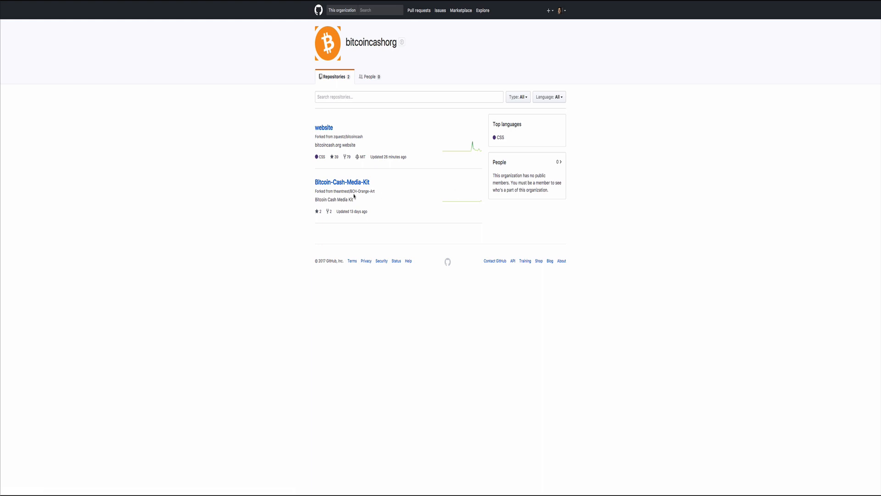
mouse_move(341, 144)
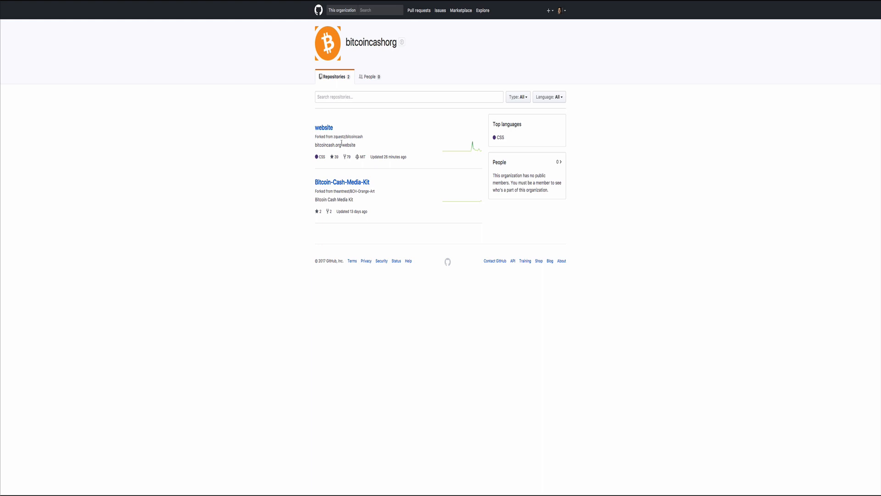
Step: Follow the 'Forked from zquestz/bitcoincash' link and read through that repository's README
click(339, 137)
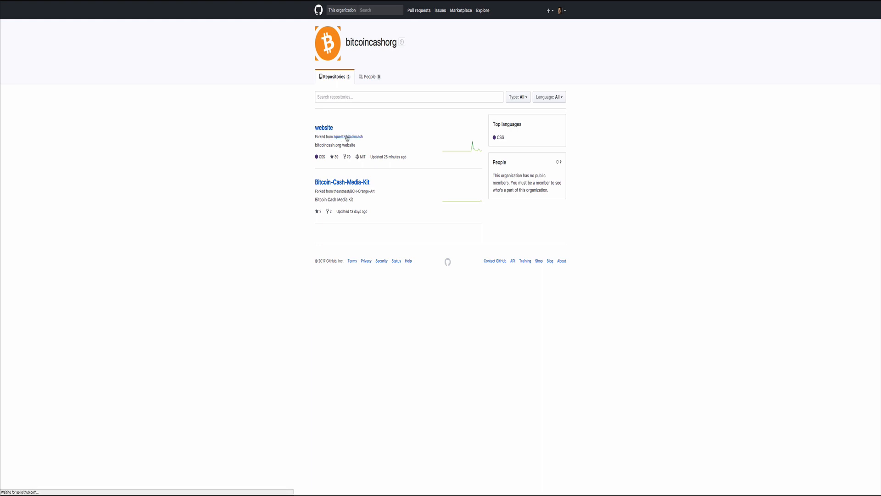
click(324, 127)
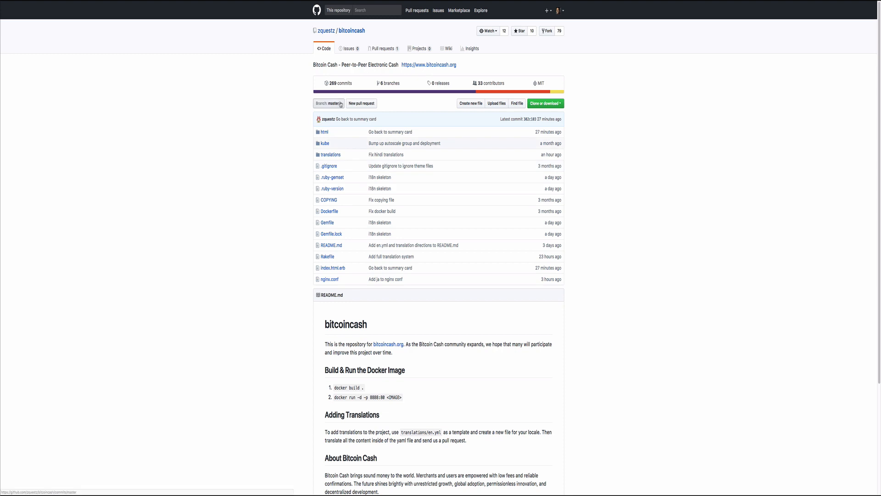
mouse_move(387, 232)
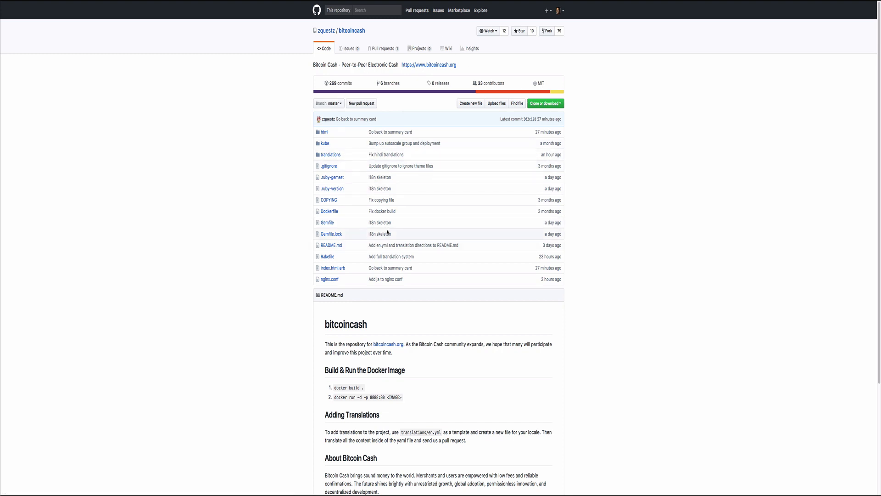
mouse_move(338, 209)
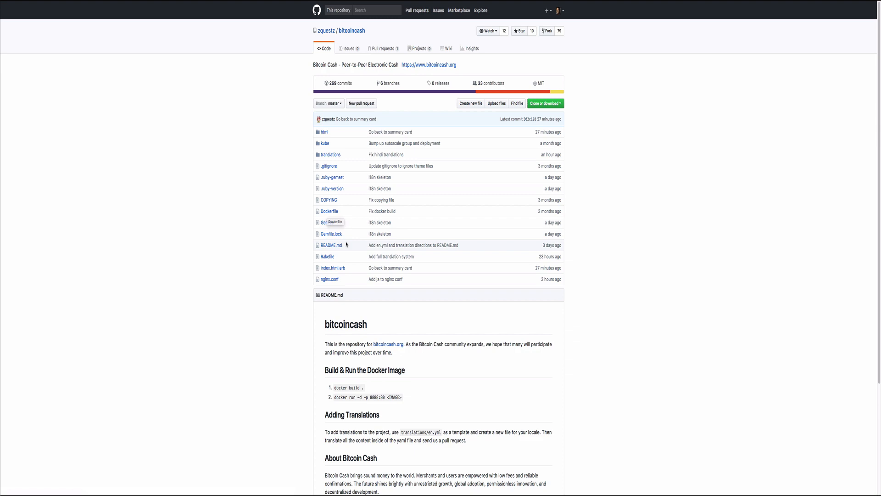
mouse_move(331, 163)
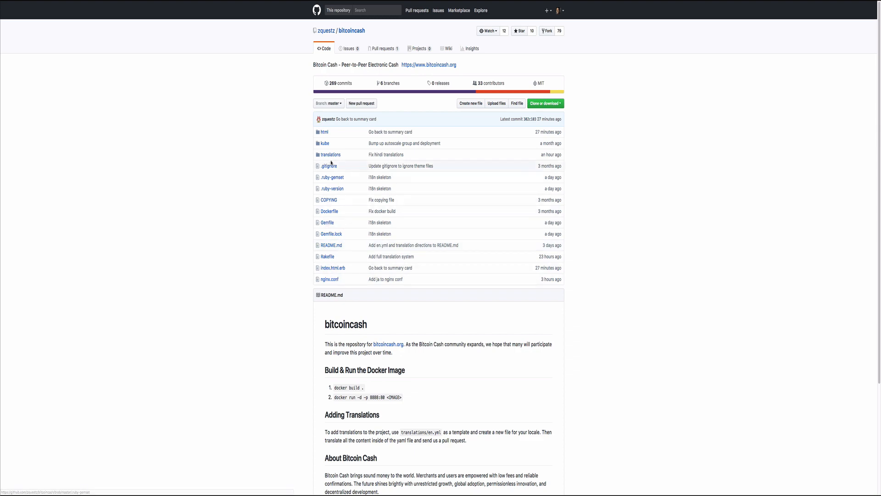
scroll(down, 3)
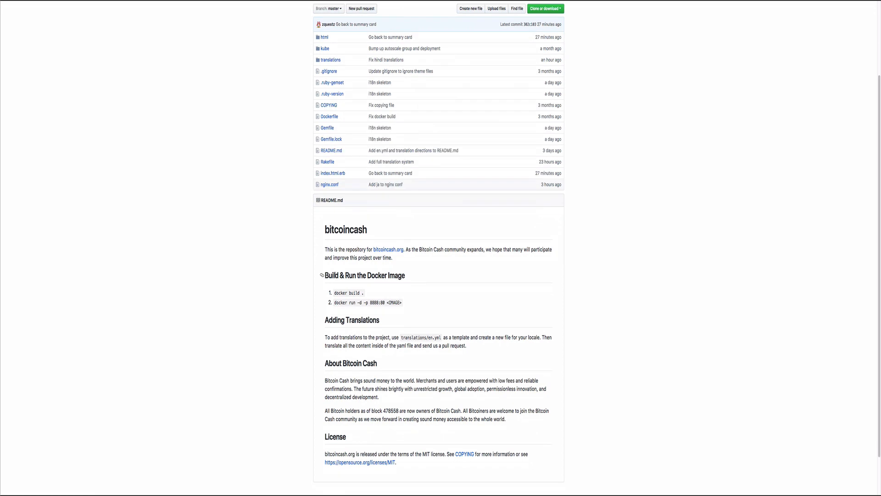
scroll(down, 3)
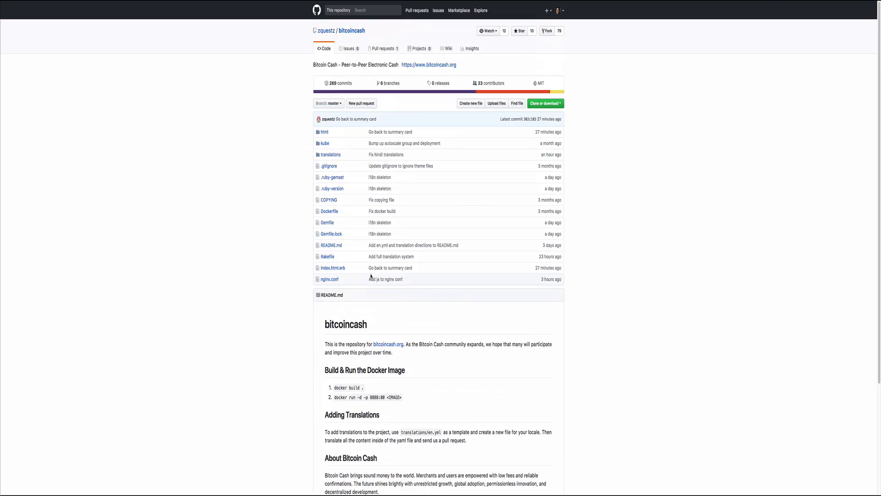
mouse_move(327, 119)
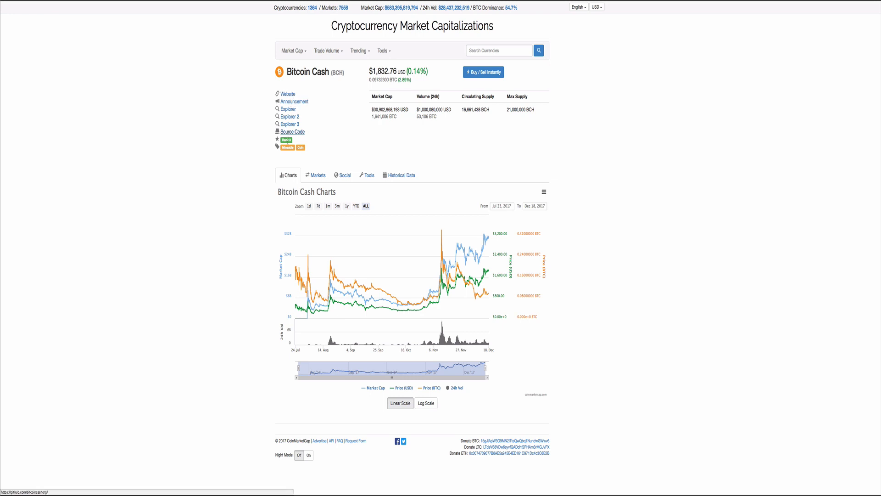
Step: From the CoinMarketCap list open NEM's coin page and its Source Code link to NemProject on GitHub
click(293, 51)
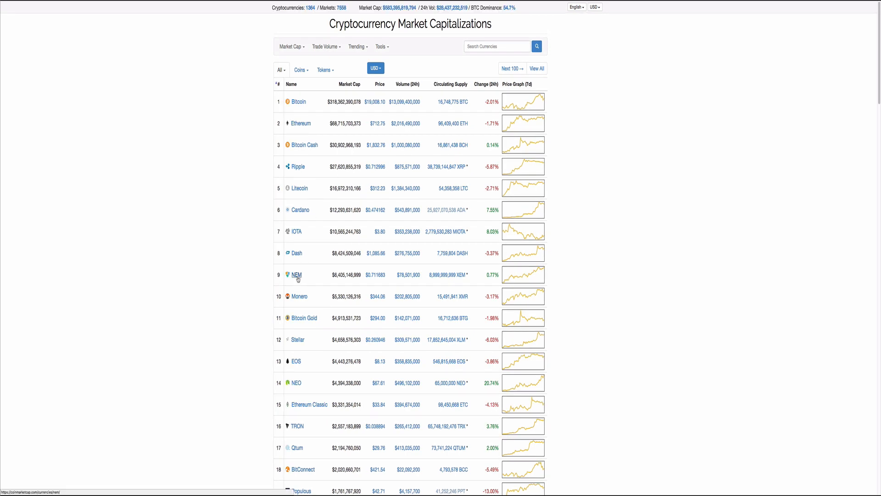
click(296, 276)
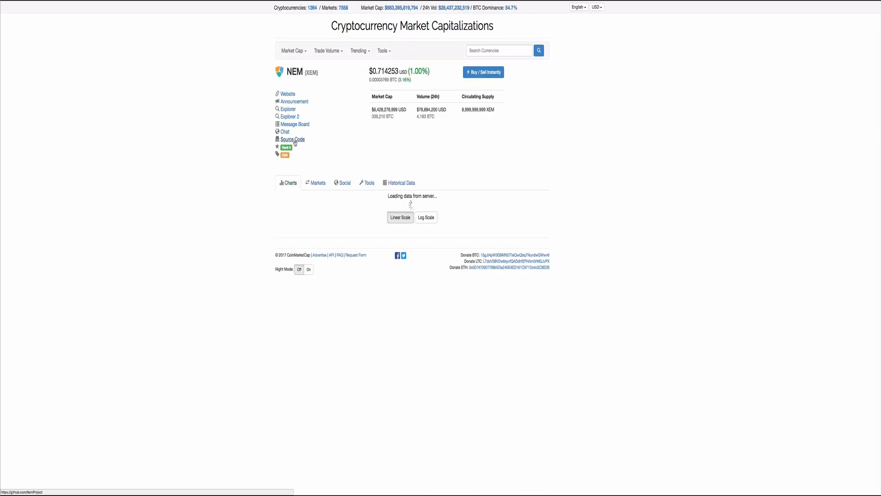
click(292, 140)
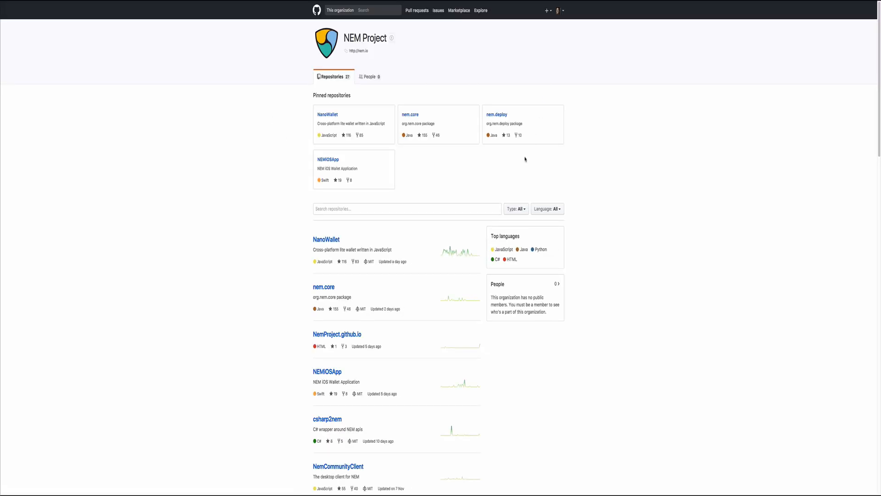
mouse_move(524, 160)
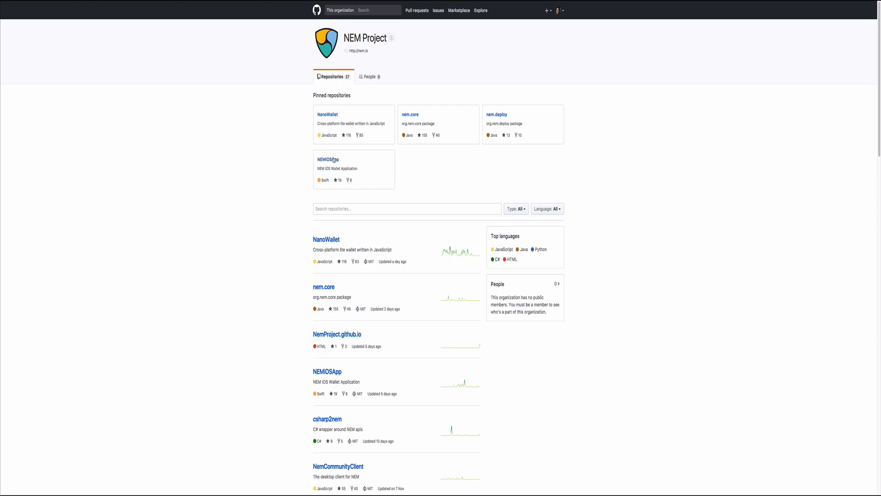
mouse_move(402, 160)
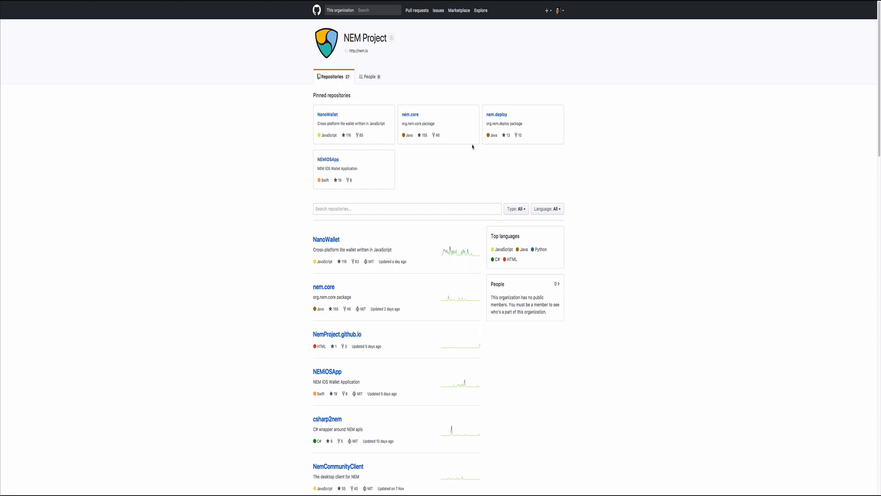
mouse_move(246, 2)
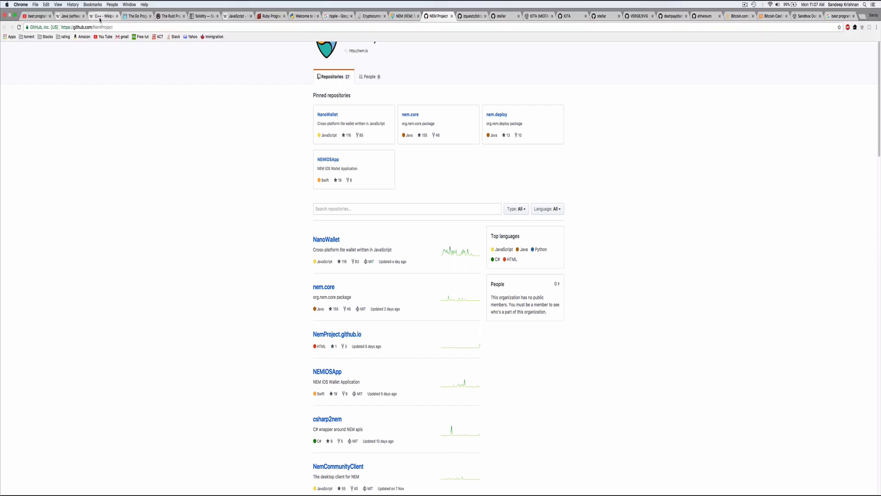
Step: Switch from the NEM Project GitHub page to the C++ Wikipedia article
click(101, 15)
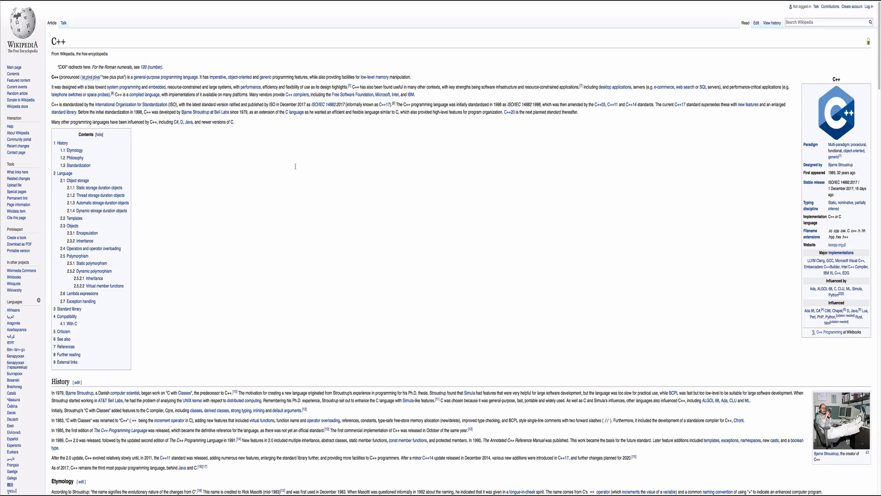
mouse_move(440, 176)
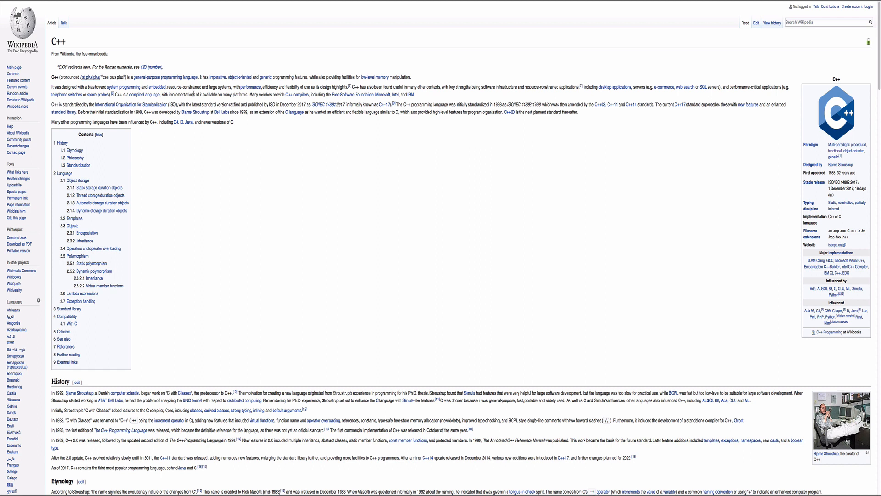
mouse_move(143, 83)
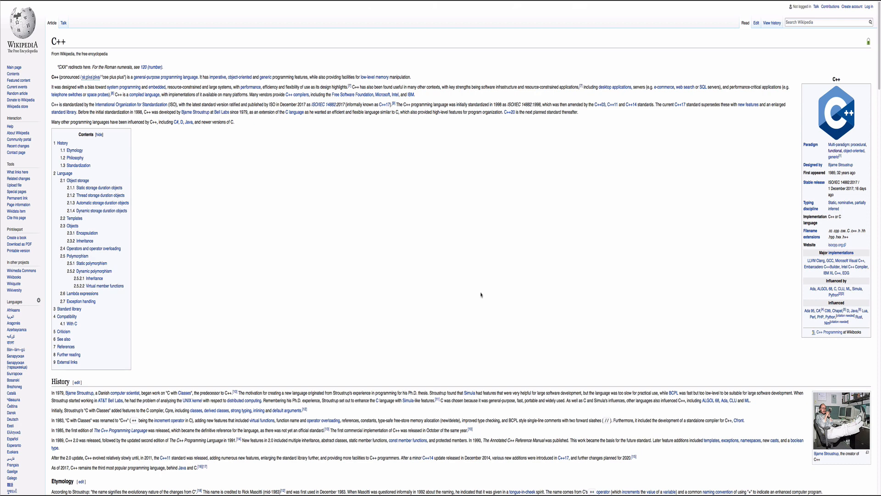
mouse_move(474, 301)
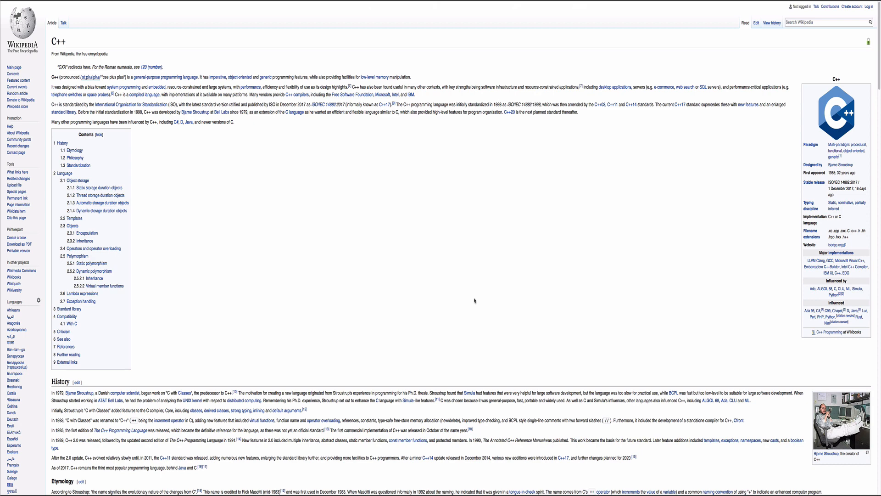